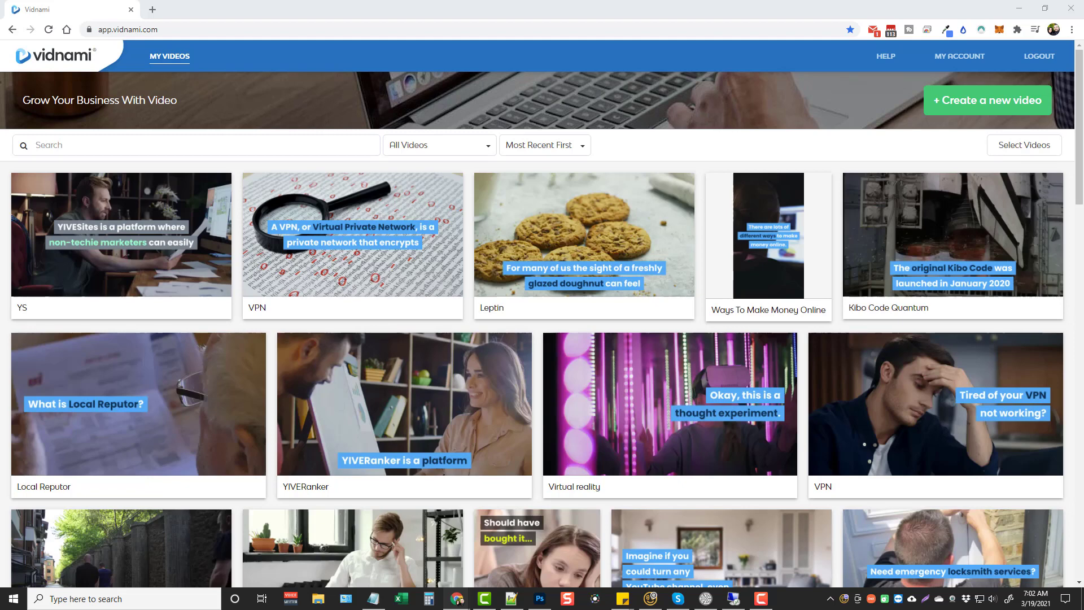
pyautogui.moveTo(121, 235)
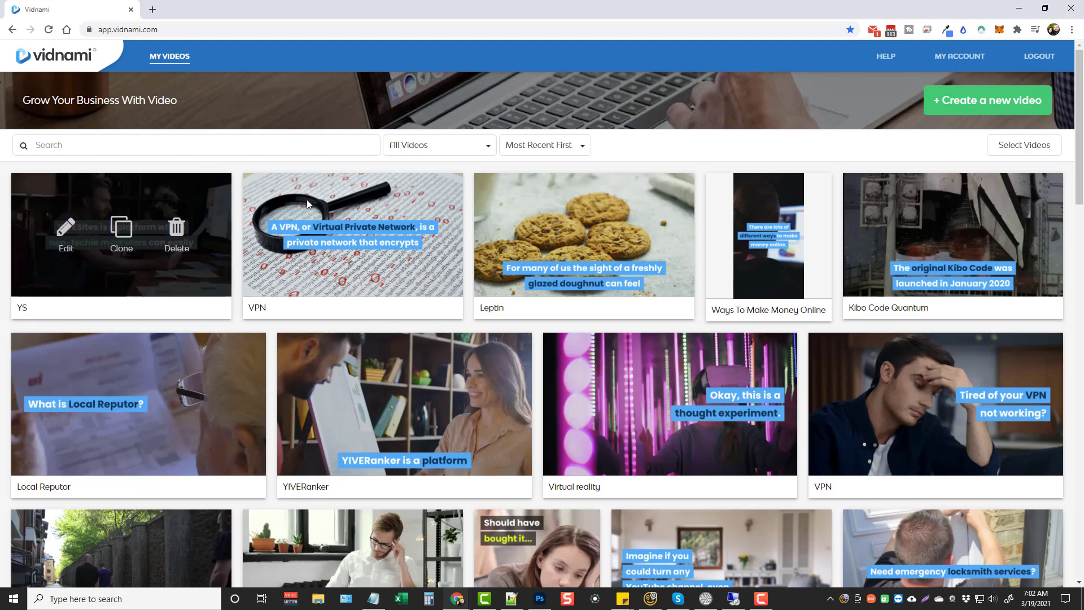
pyautogui.moveTo(729, 147)
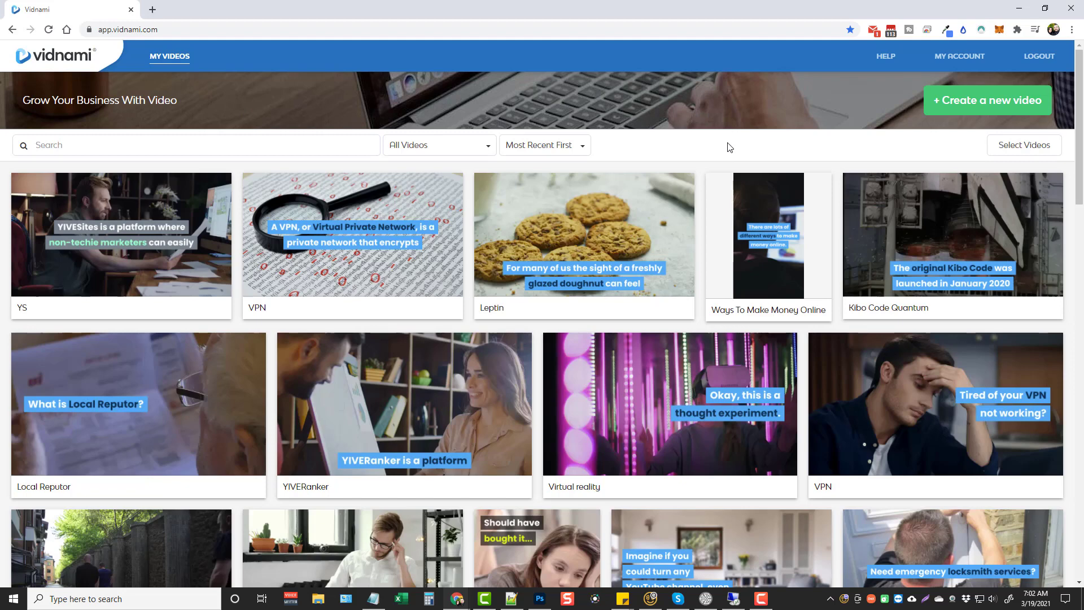
pyautogui.moveTo(730, 142)
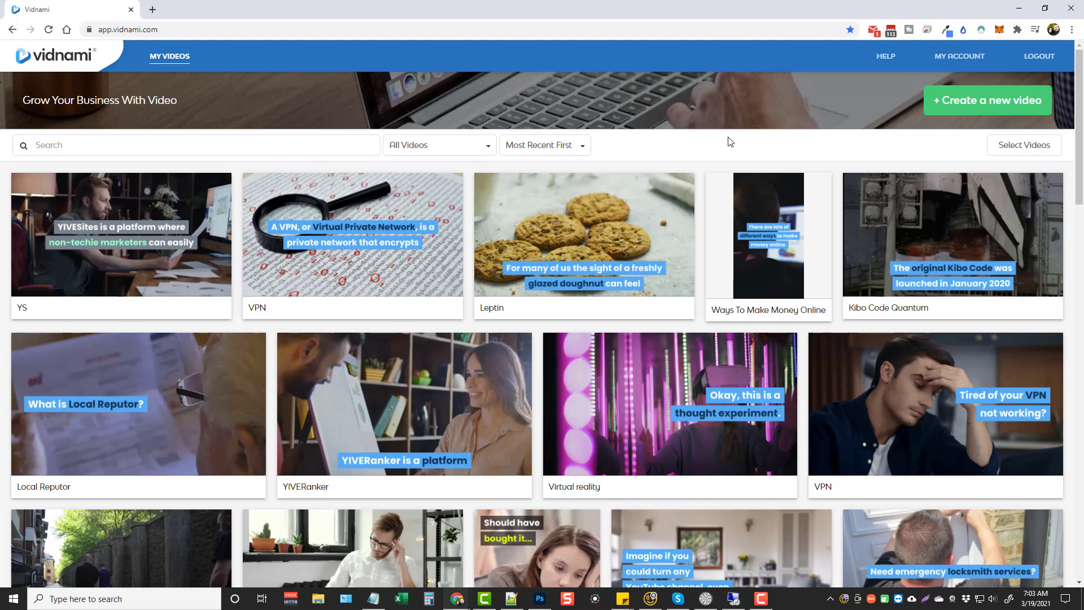
pyautogui.moveTo(678, 148)
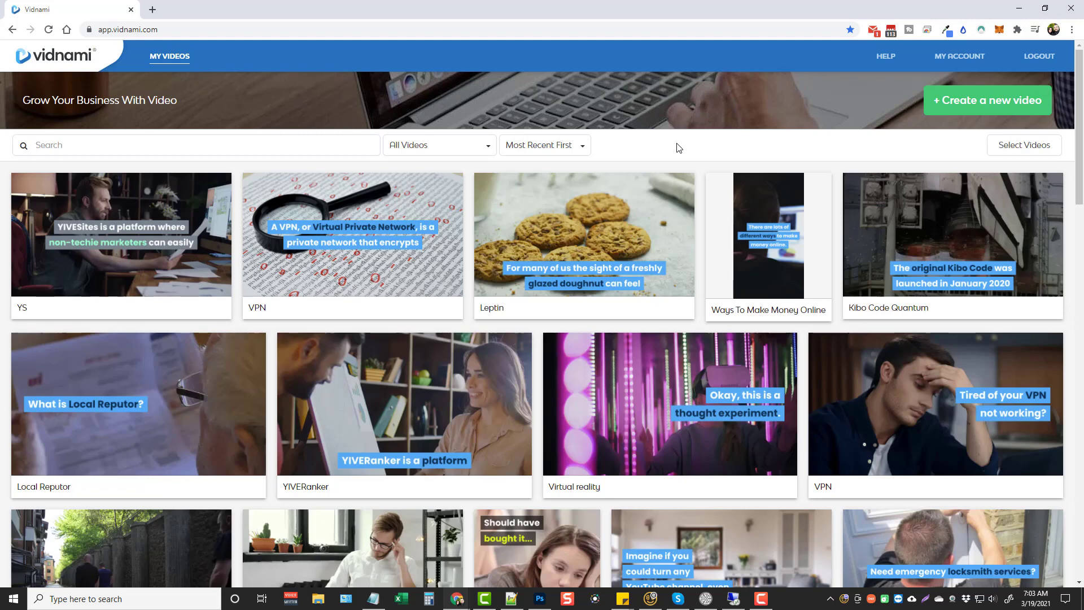
pyautogui.moveTo(762, 150)
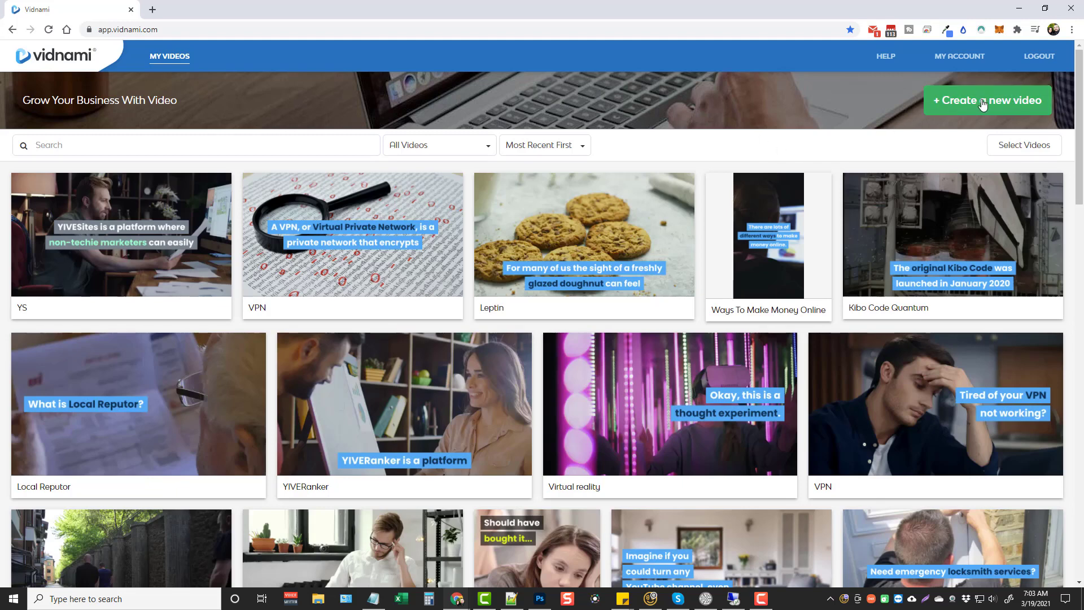
# Step: Start a new video and filter the template gallery to Vertical (9:16) templates
pyautogui.click(987, 101)
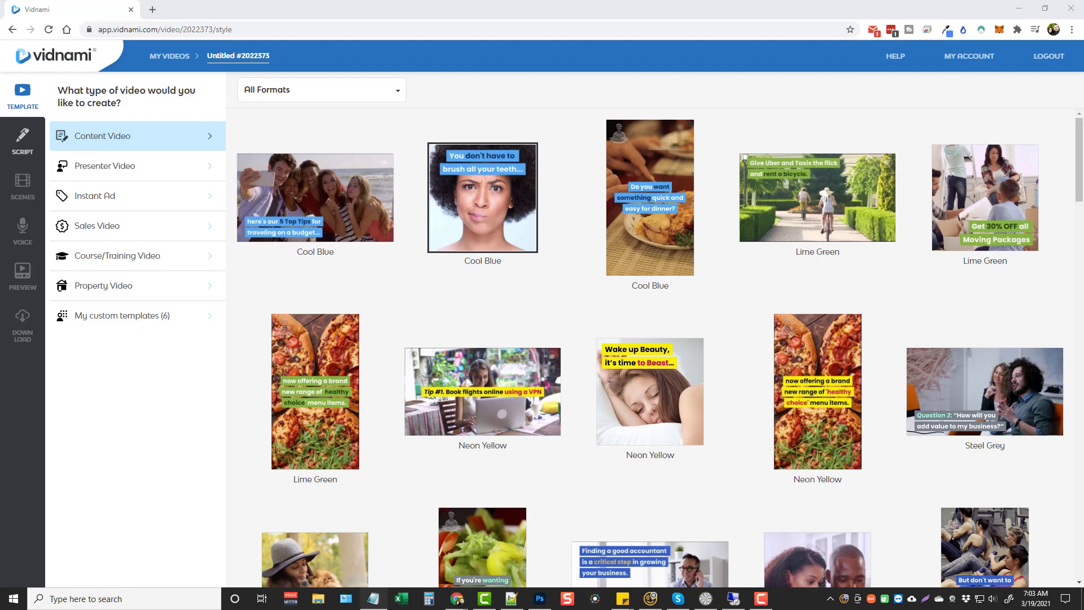
pyautogui.moveTo(491, 133)
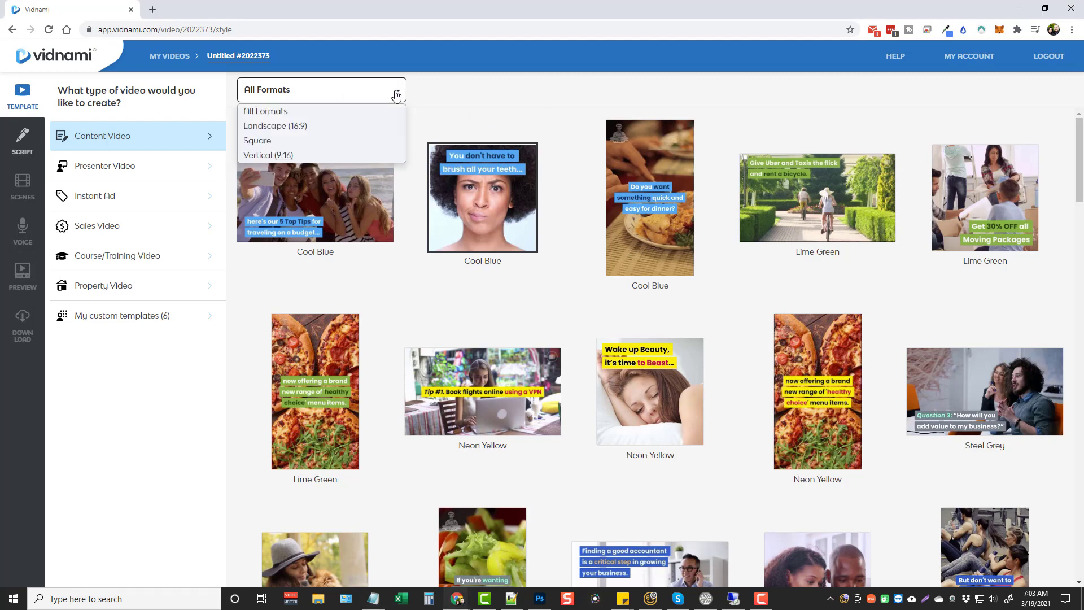
pyautogui.moveTo(277, 155)
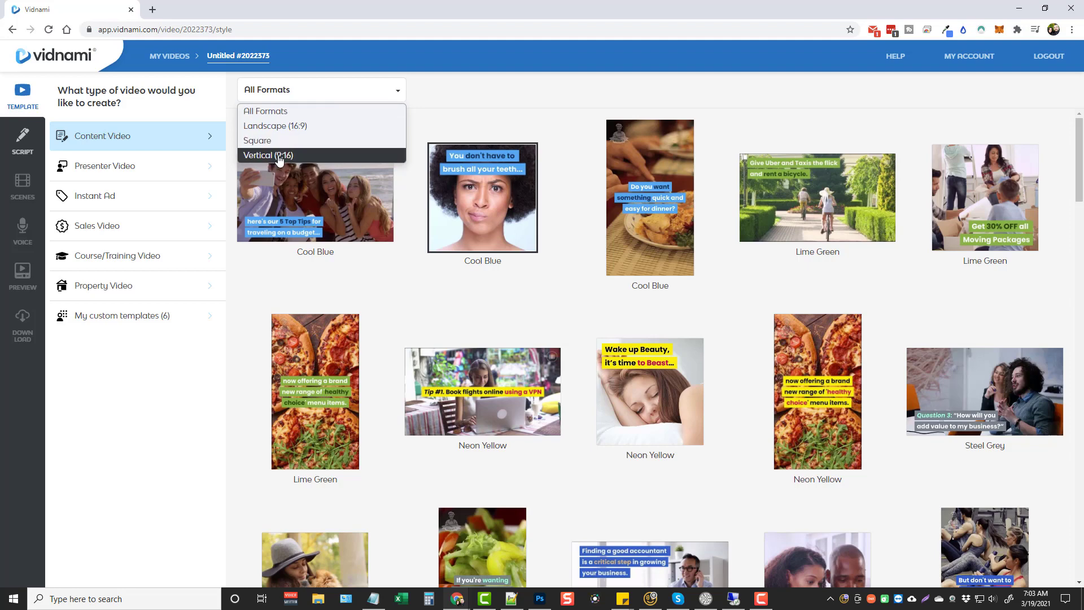
pyautogui.click(268, 155)
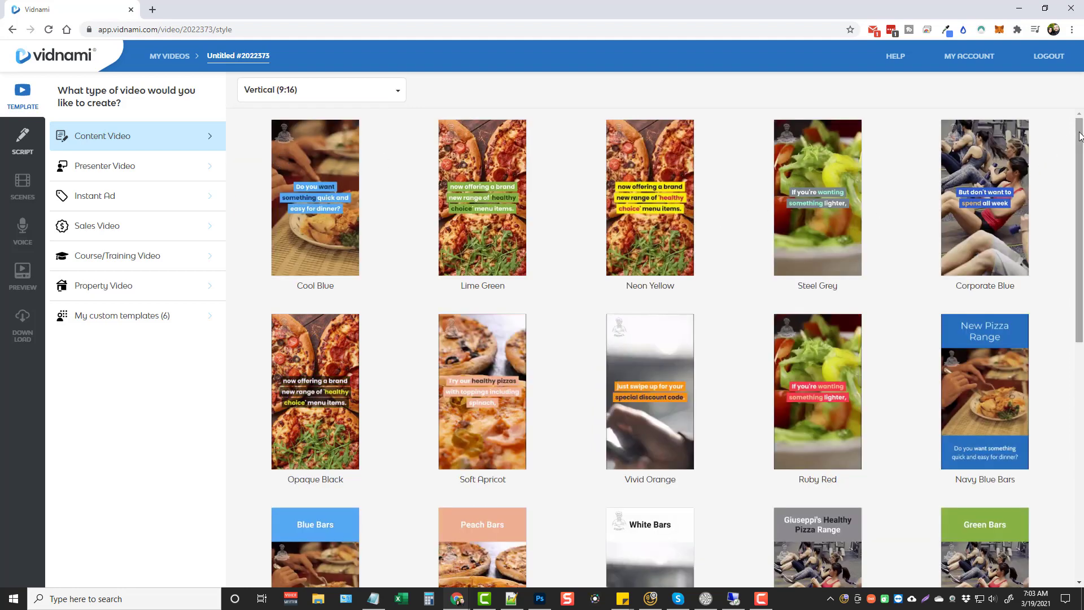
pyautogui.scroll(-3)
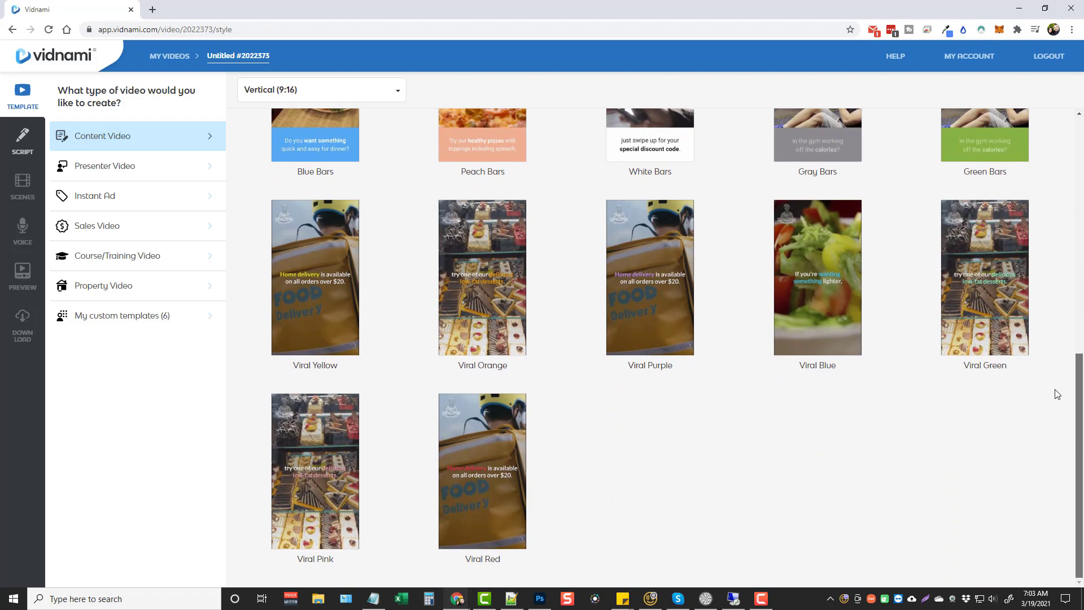
pyautogui.moveTo(709, 288)
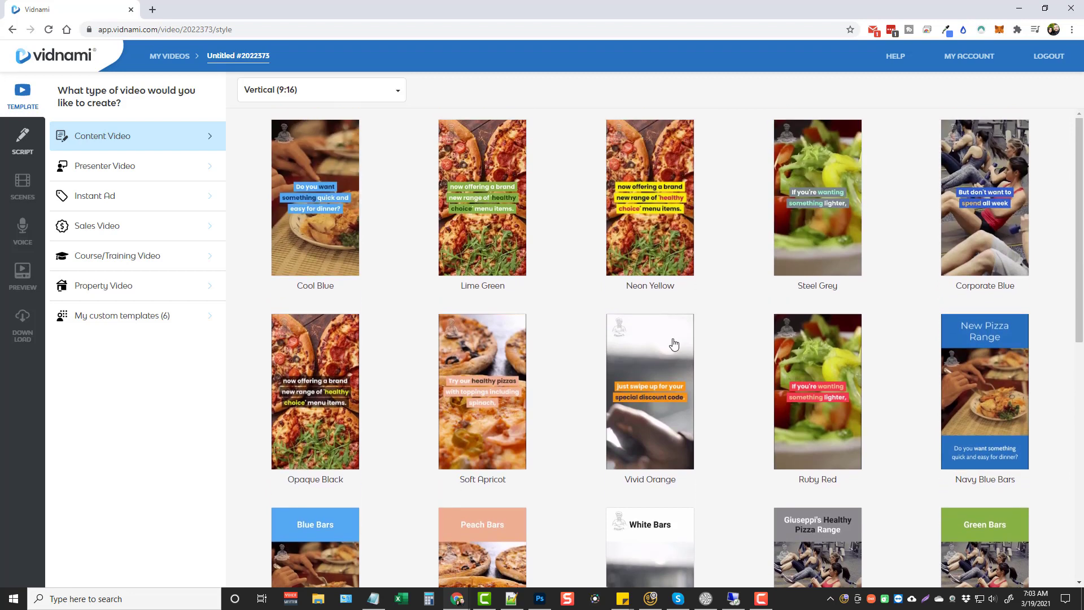
pyautogui.moveTo(443, 213)
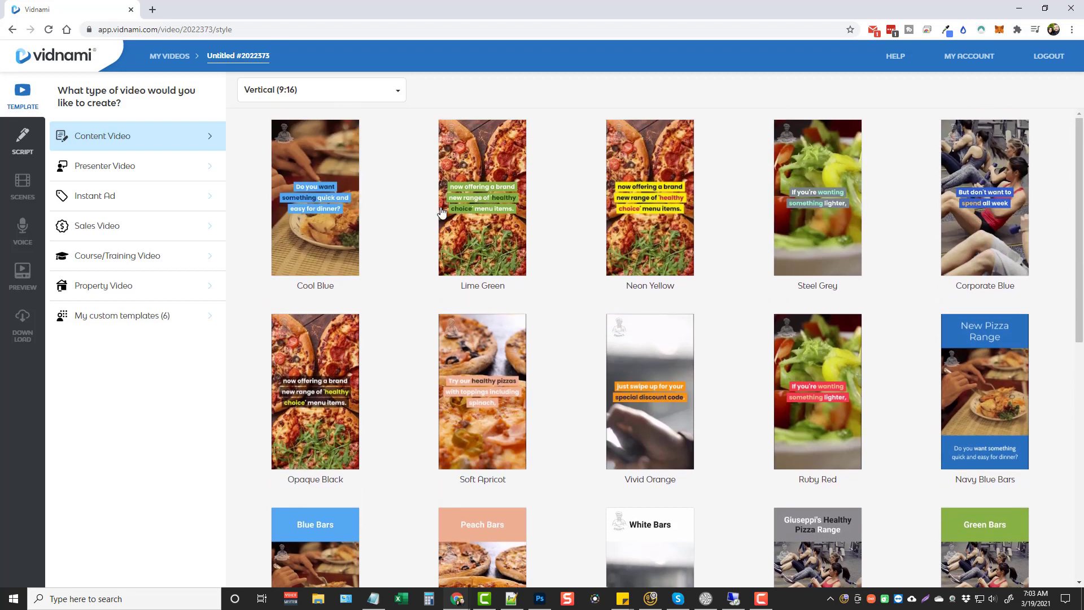
pyautogui.moveTo(318, 378)
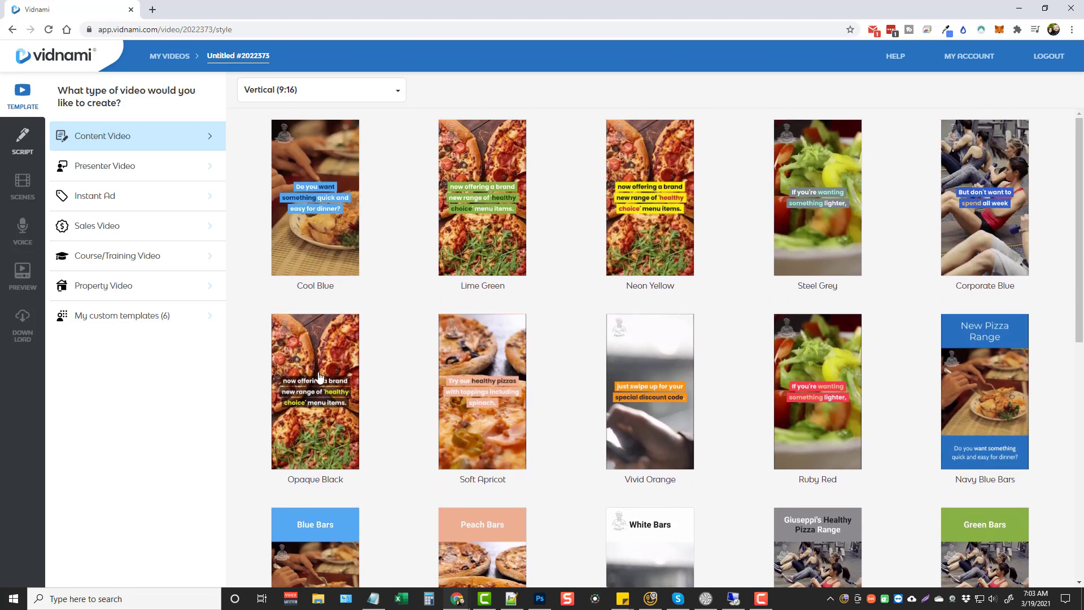
pyautogui.moveTo(476, 239)
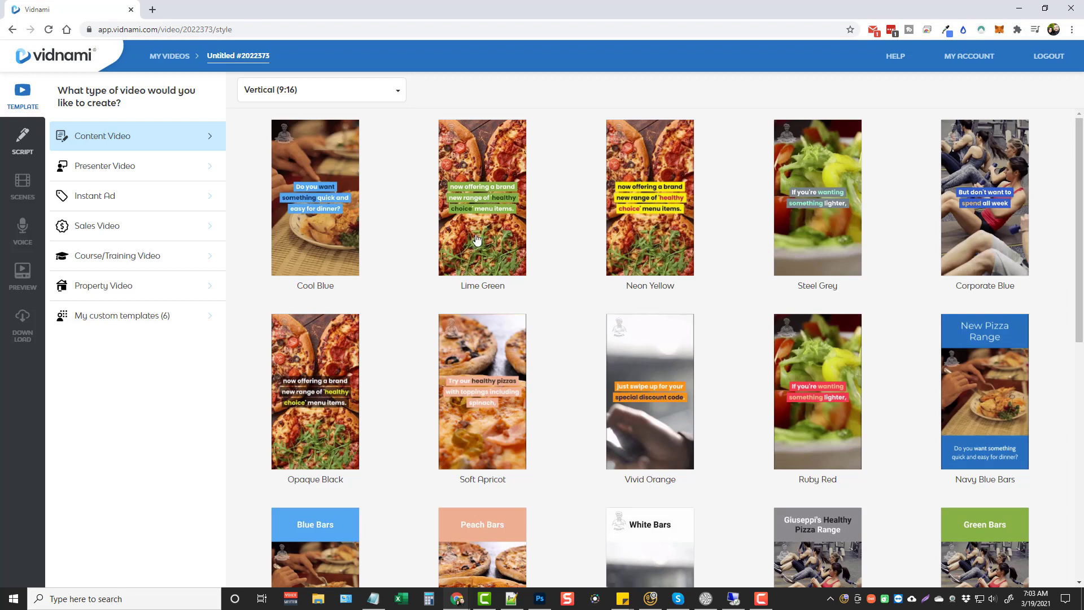
pyautogui.moveTo(767, 314)
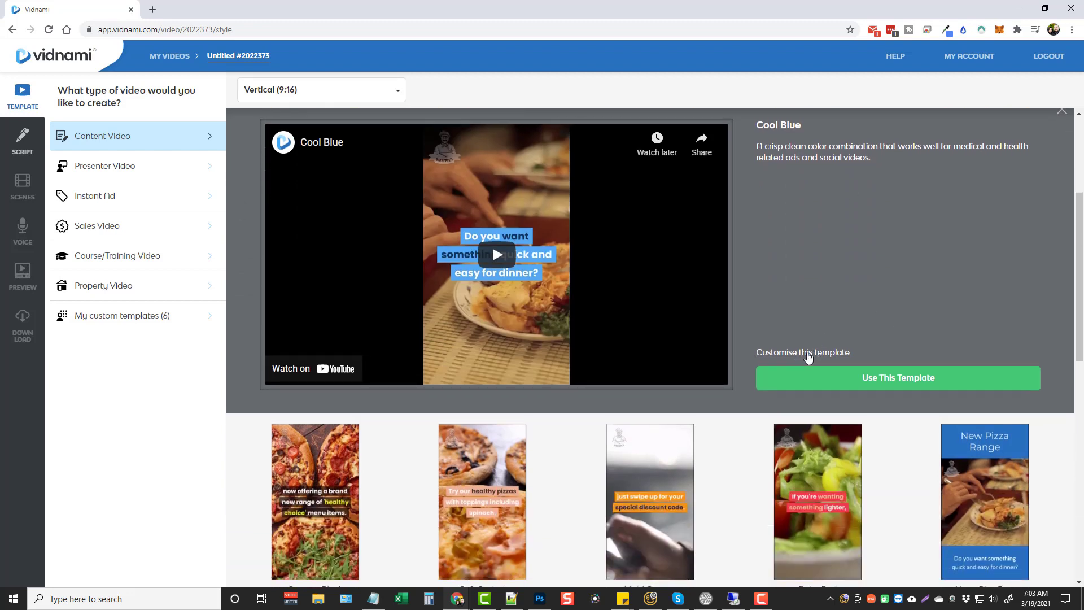
pyautogui.moveTo(894, 362)
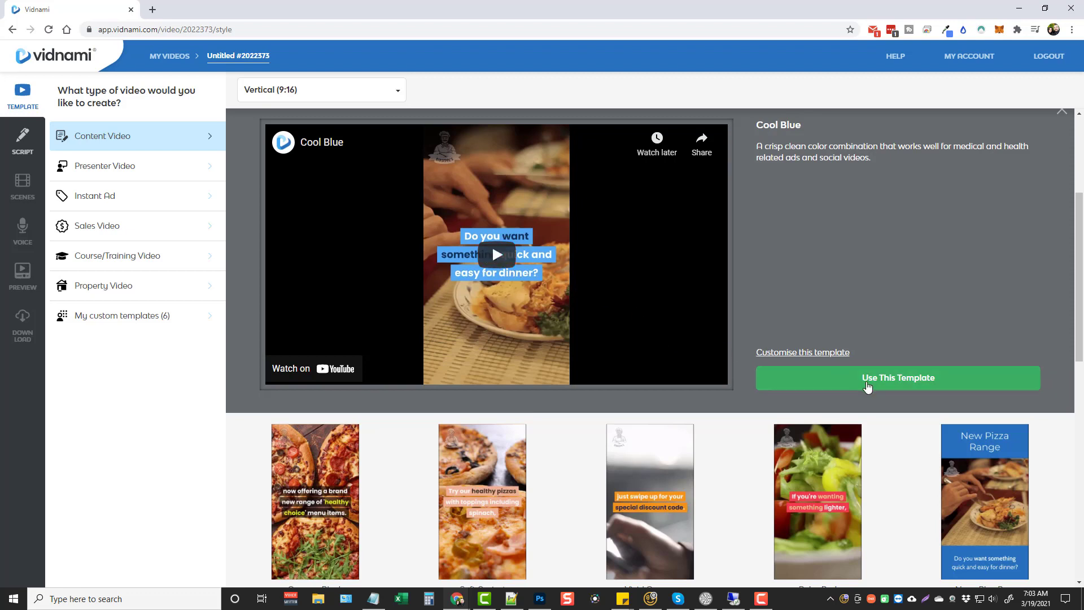
# Step: Use the Cool Blue template and name the new video 'VPN'
pyautogui.click(898, 377)
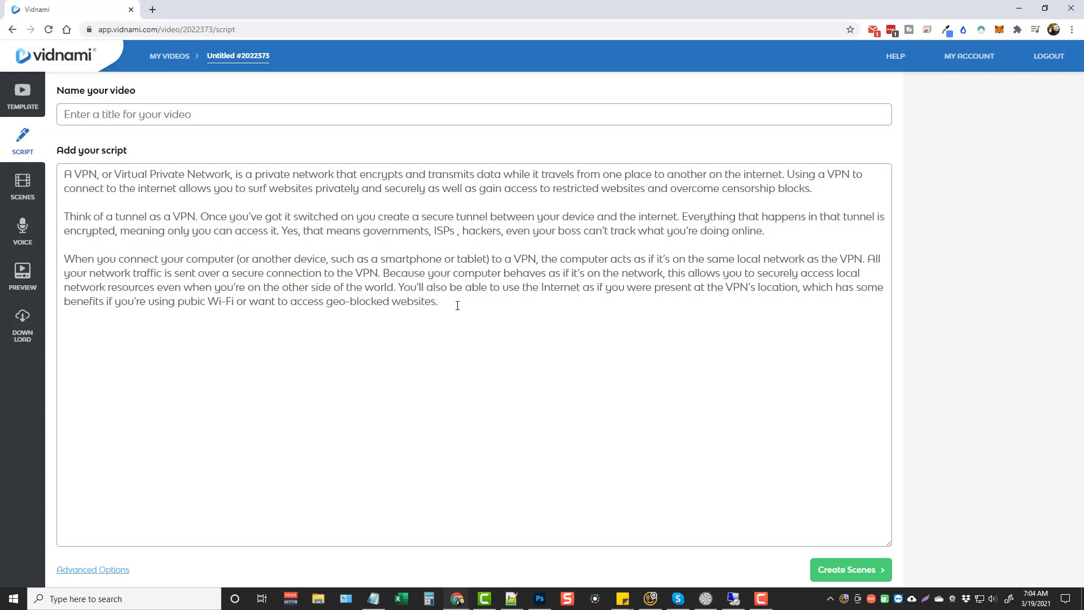
pyautogui.moveTo(306, 209)
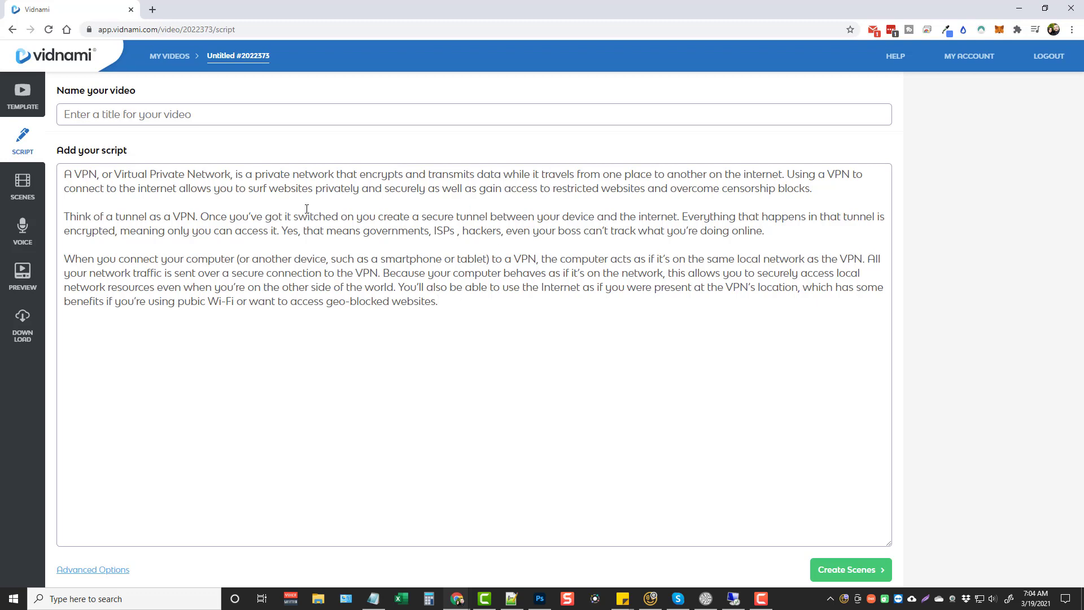
pyautogui.moveTo(335, 212)
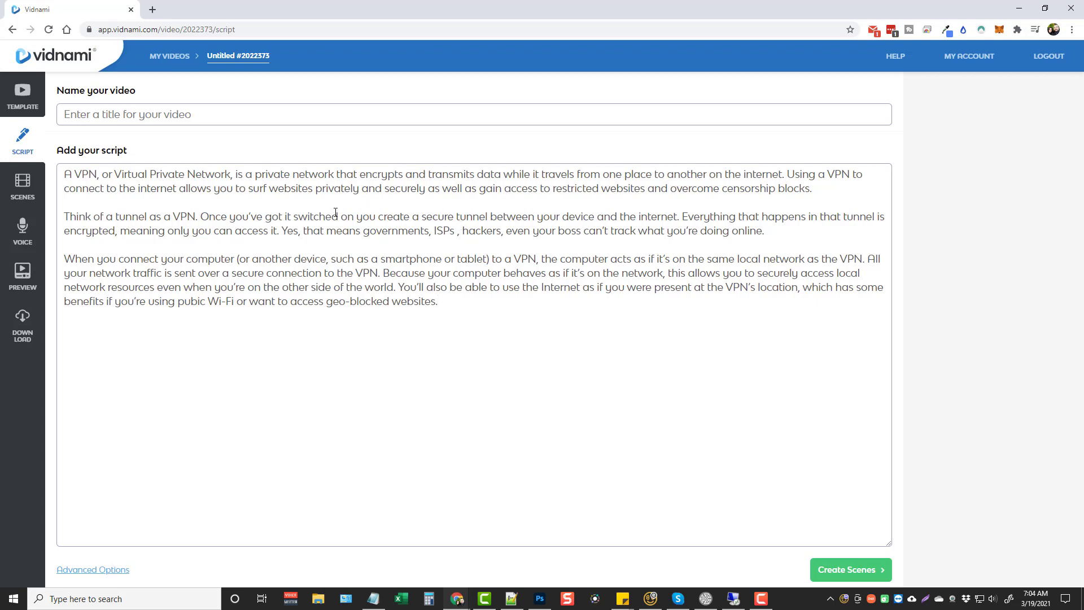
pyautogui.click(200, 114)
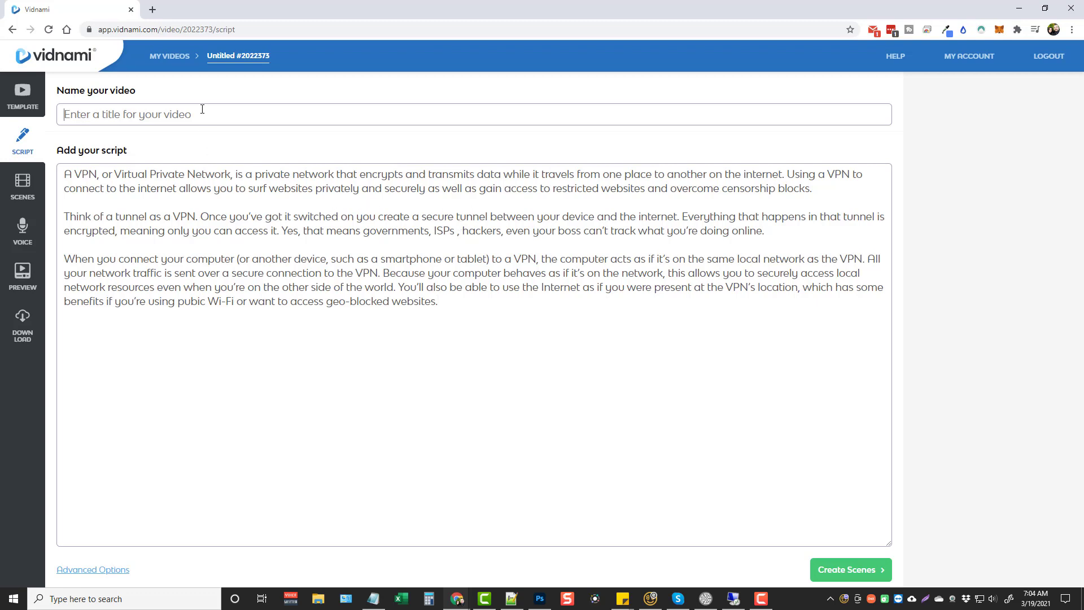
pyautogui.write('VPN')
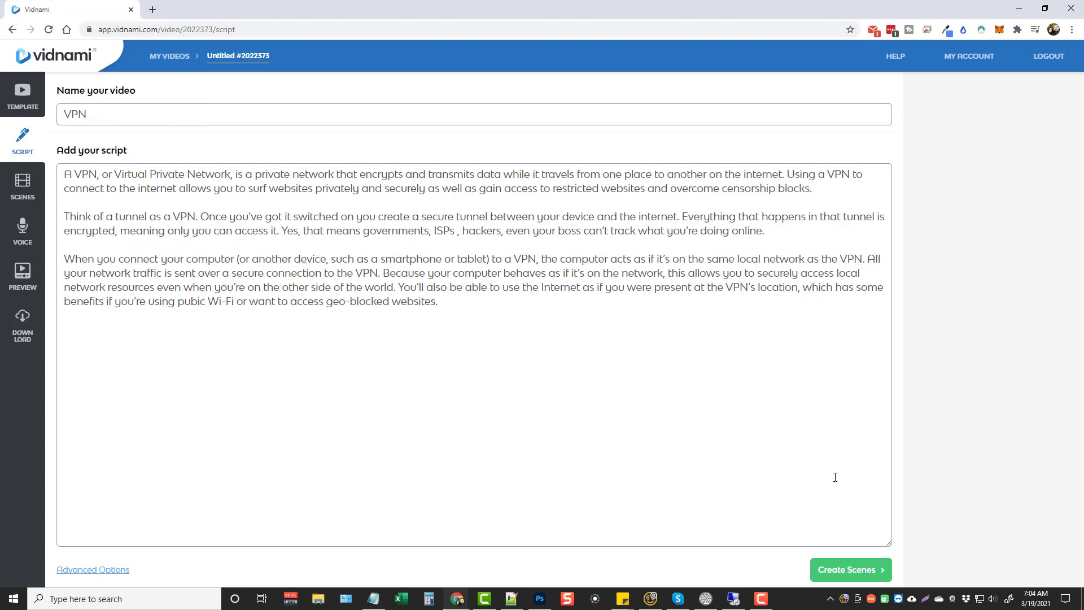
# Step: Create scenes from the VPN script and review the 25 generated scenes
pyautogui.click(849, 569)
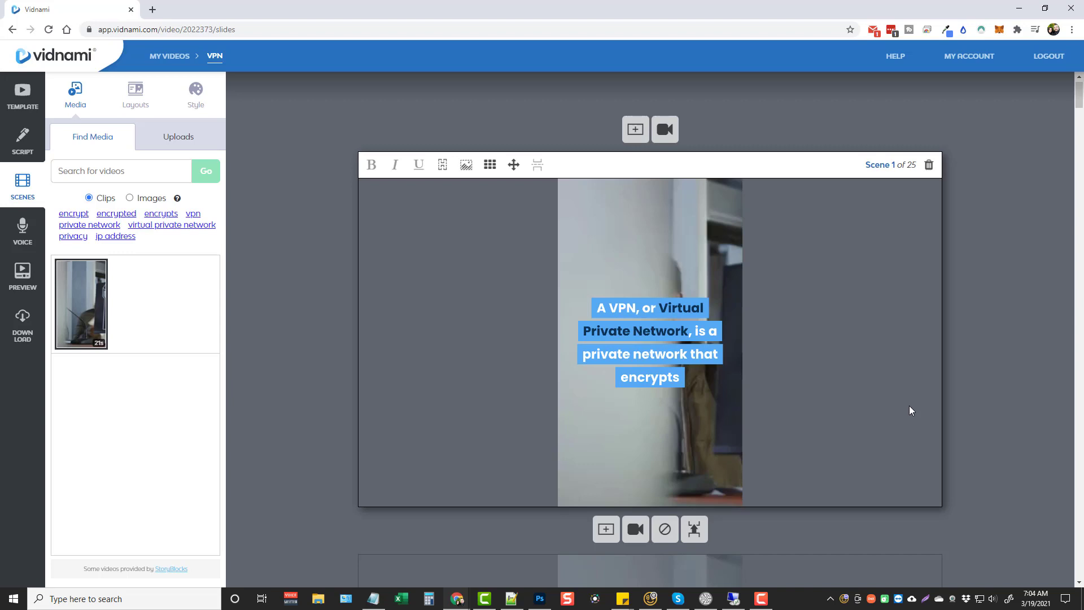
pyautogui.moveTo(1008, 275)
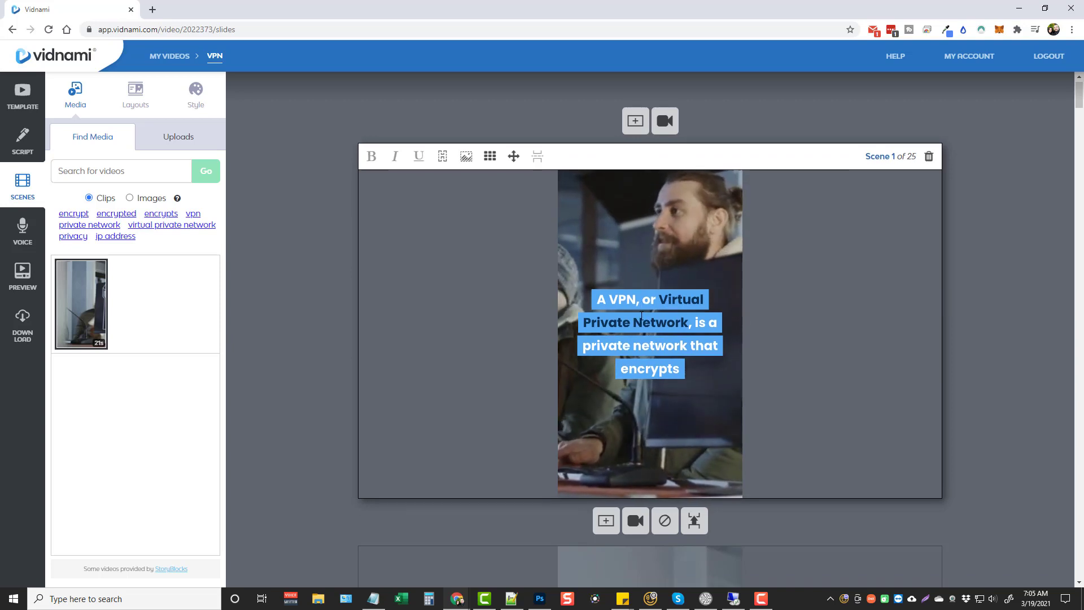
pyautogui.scroll(-3)
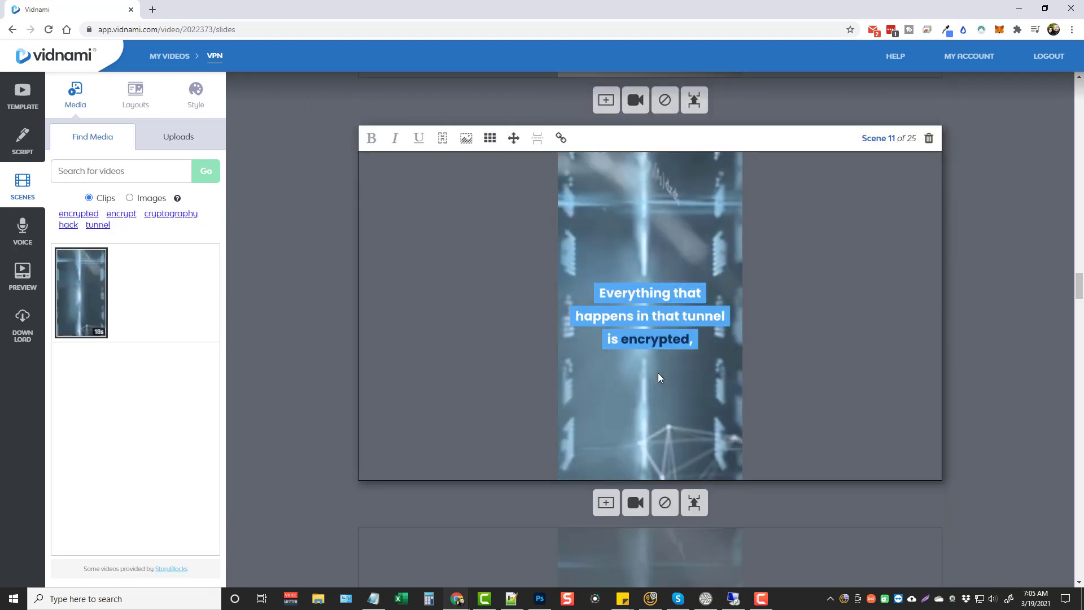
pyautogui.scroll(-3)
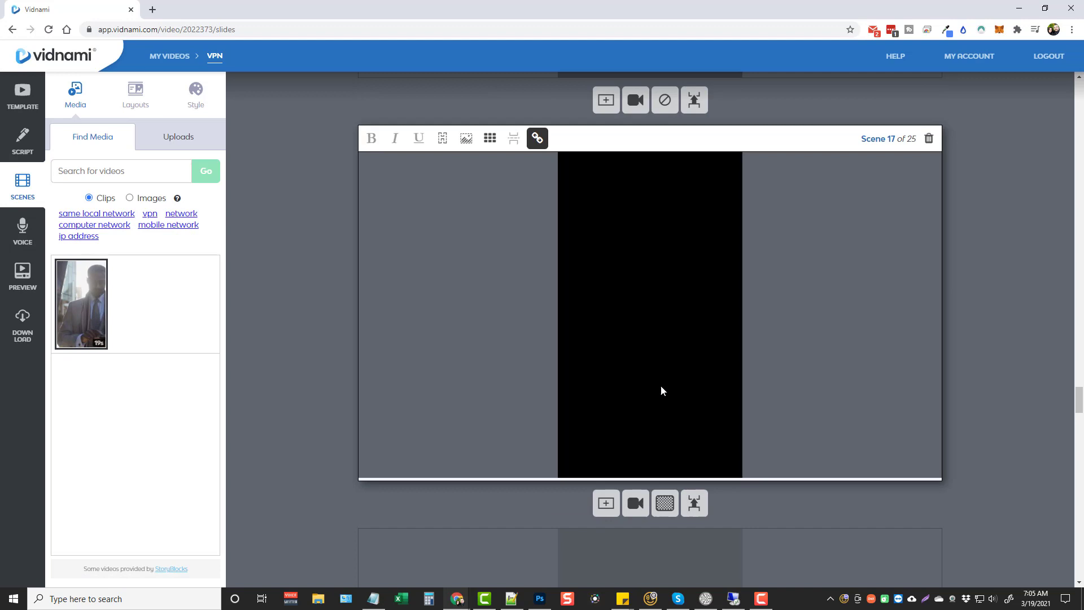
pyautogui.scroll(-3)
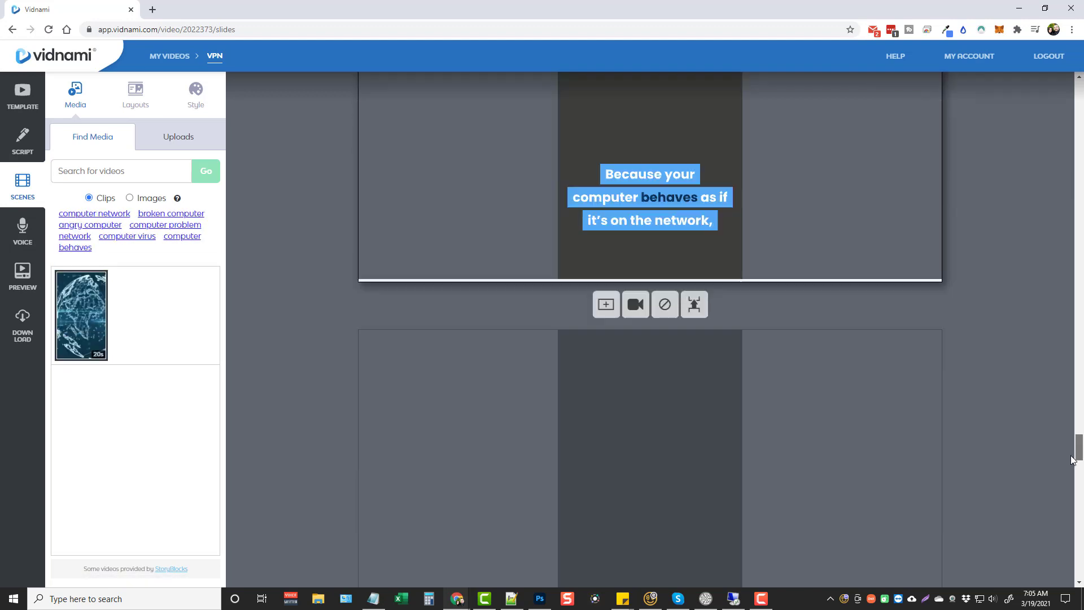
pyautogui.scroll(-3)
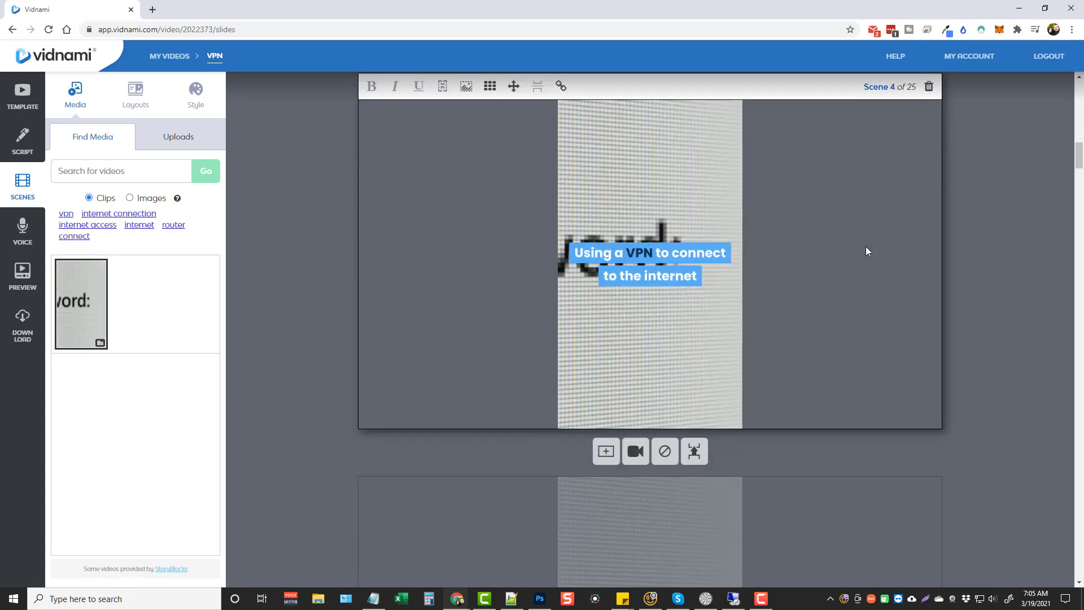
pyautogui.moveTo(648, 181)
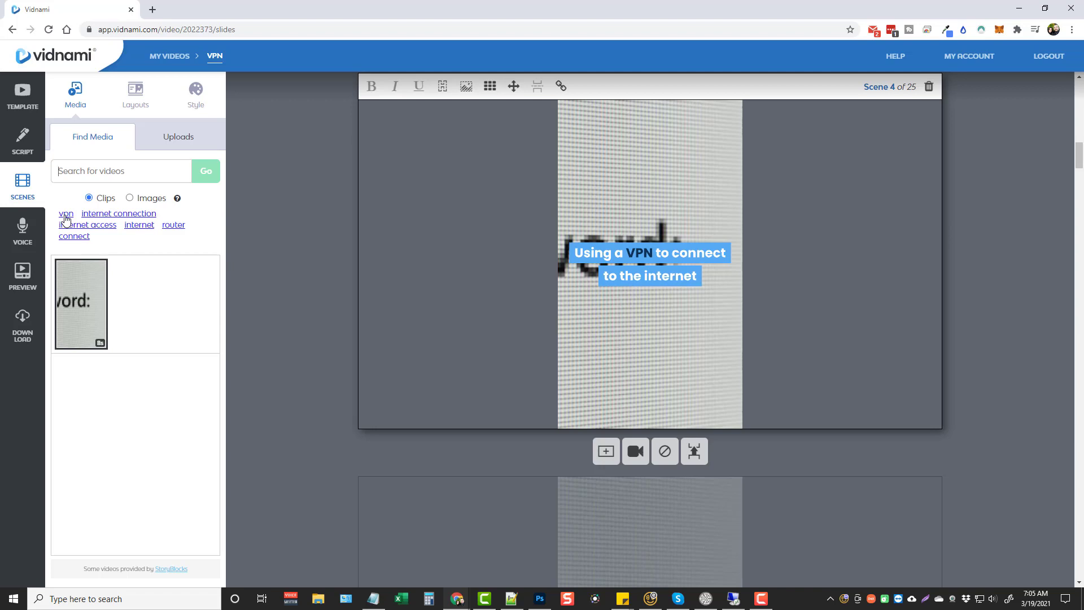
pyautogui.moveTo(170, 229)
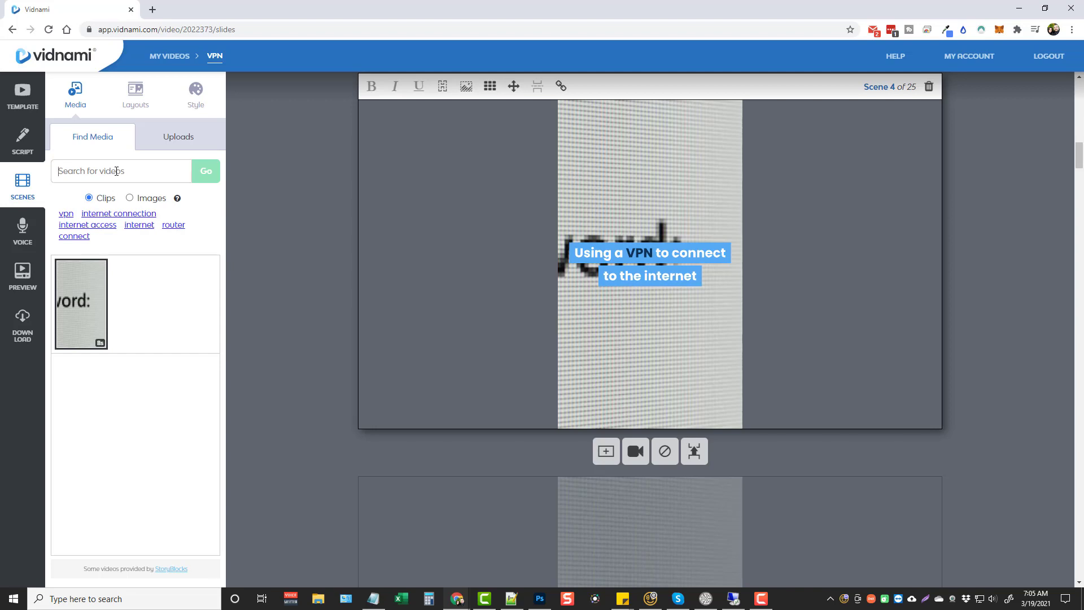
# Step: Search stock media for 'internet', assign a clip to the VPN scene, and reach the last scene
pyautogui.write('internet')
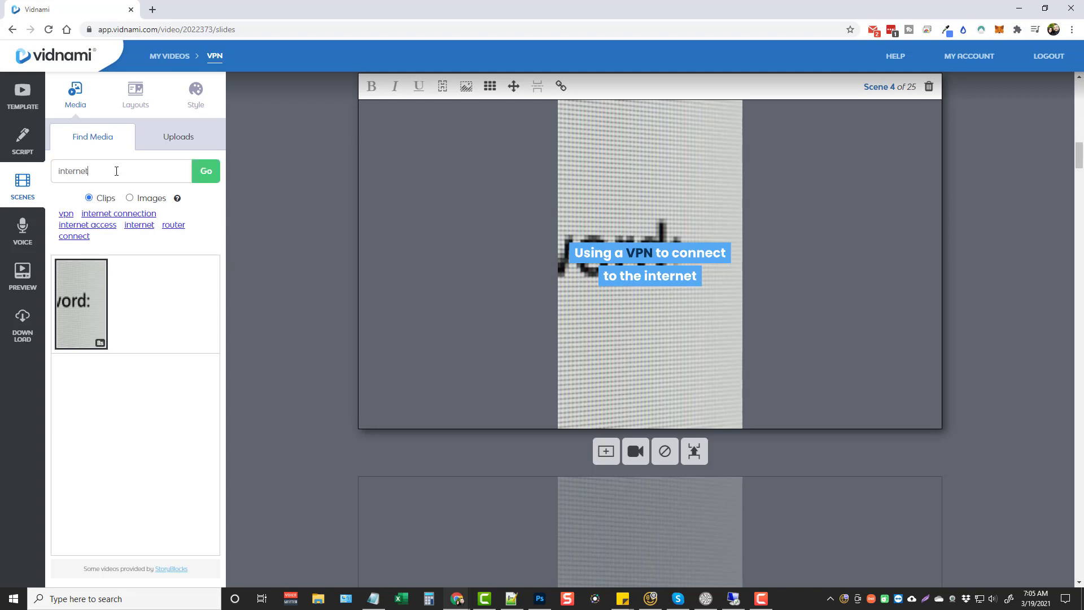
pyautogui.click(206, 170)
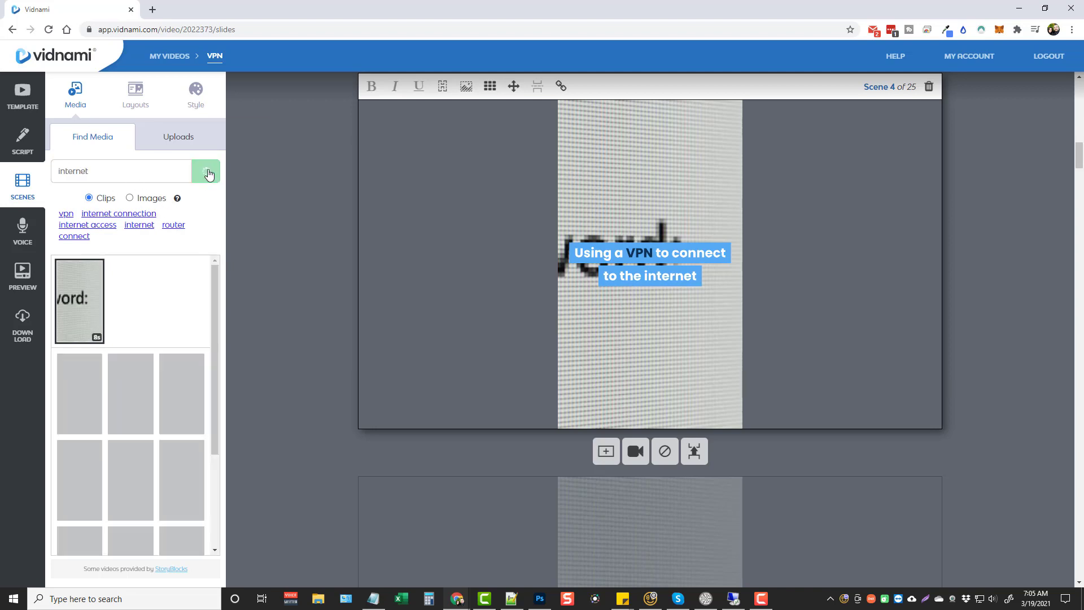
pyautogui.click(206, 170)
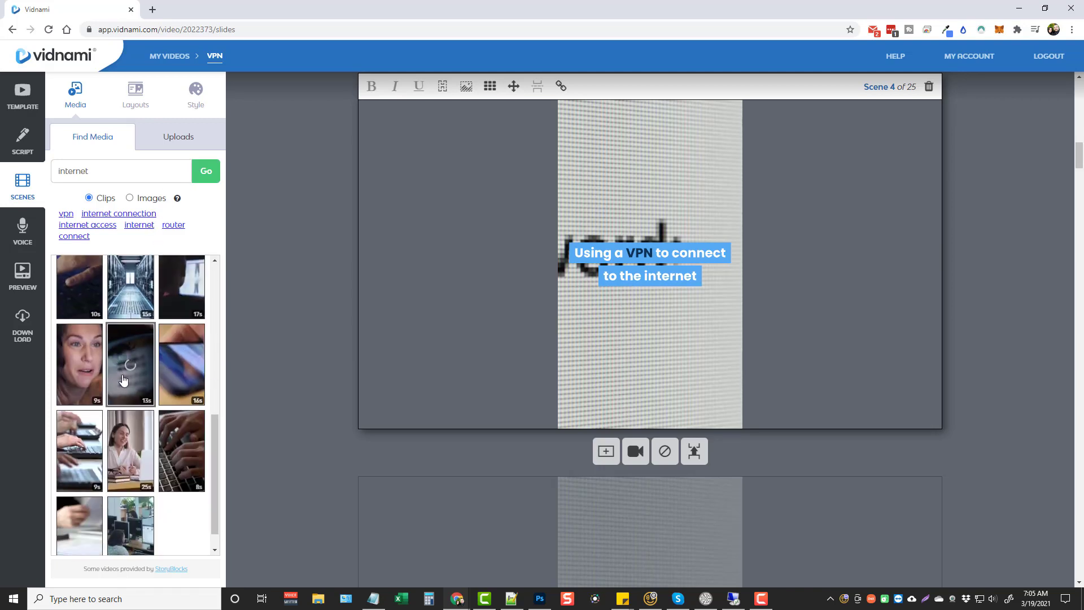
pyautogui.scroll(-3)
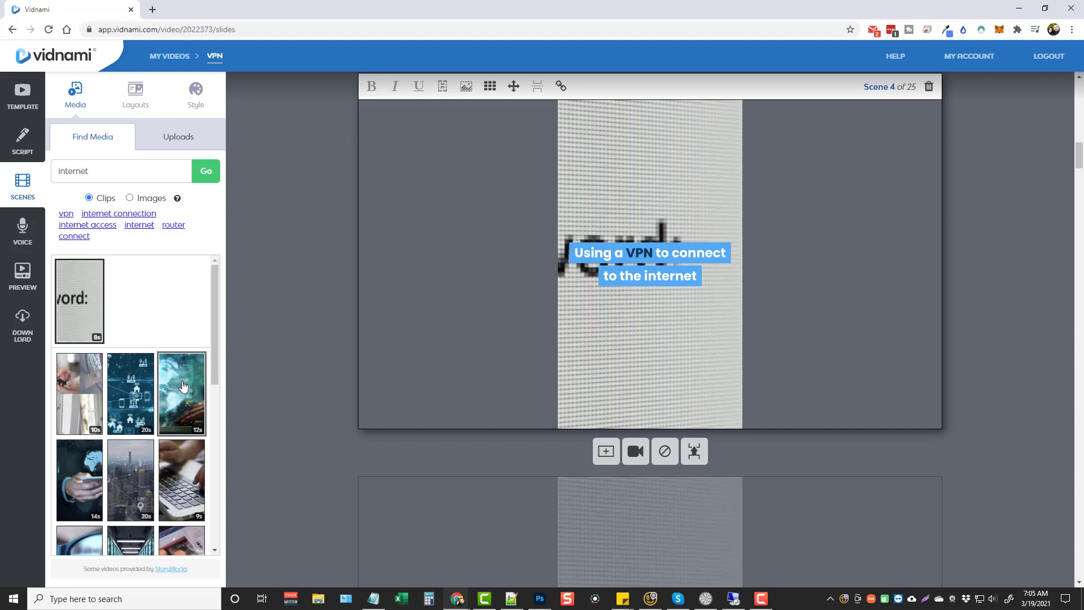
pyautogui.click(181, 393)
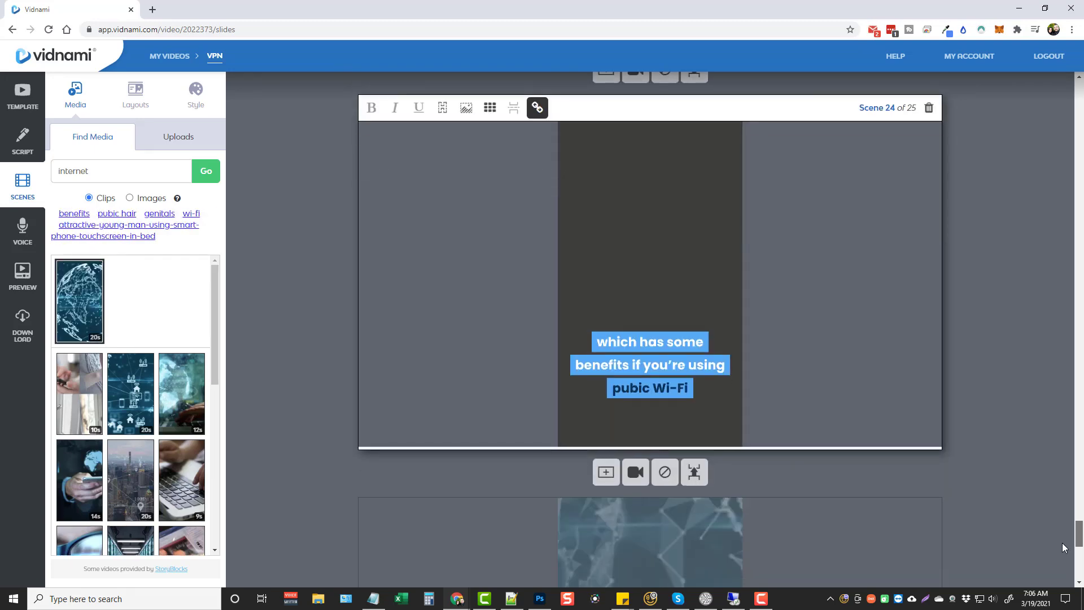
pyautogui.scroll(-3)
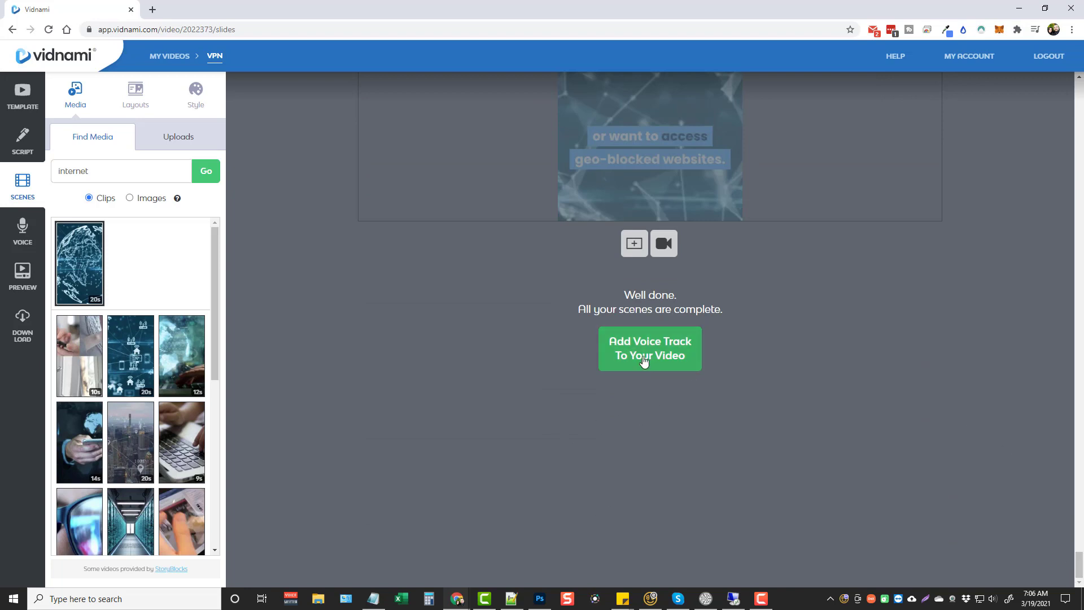
# Step: Add an auto-voice track using the Harry voice and play its sample
pyautogui.click(648, 347)
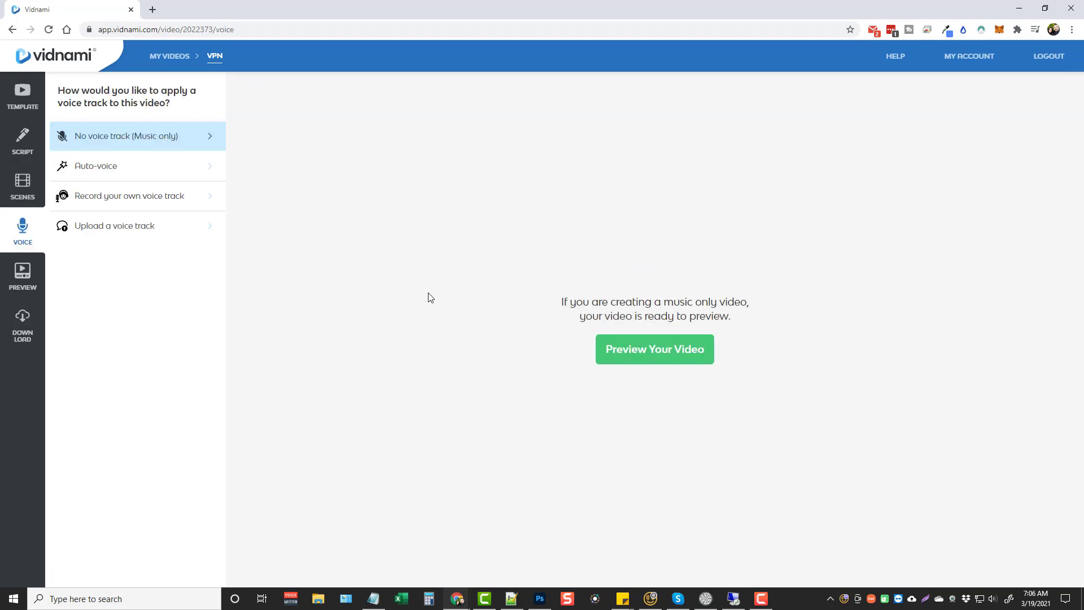
pyautogui.moveTo(138, 136)
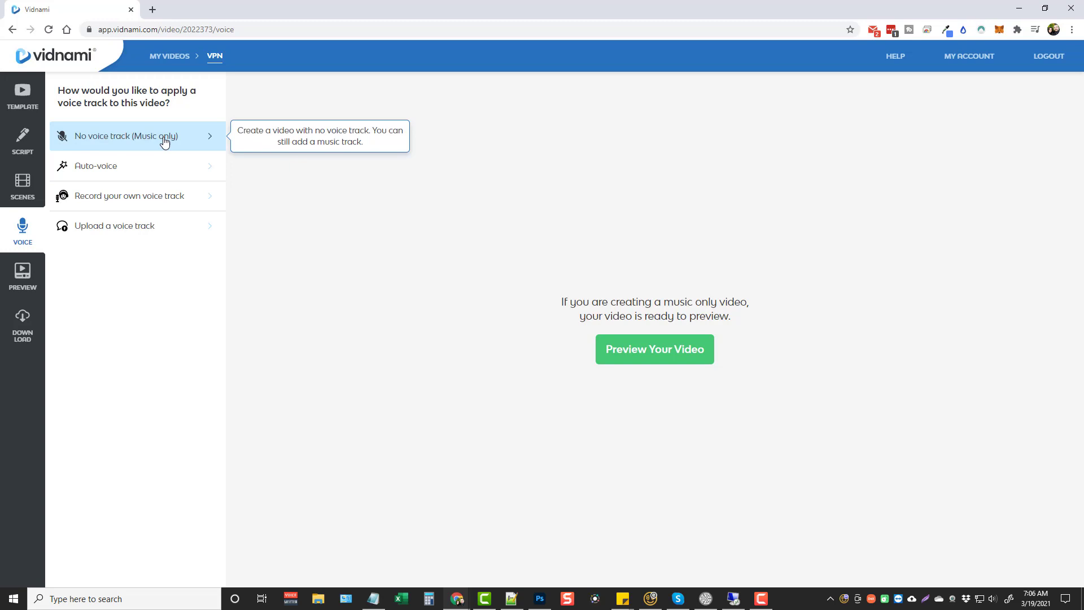
pyautogui.moveTo(167, 139)
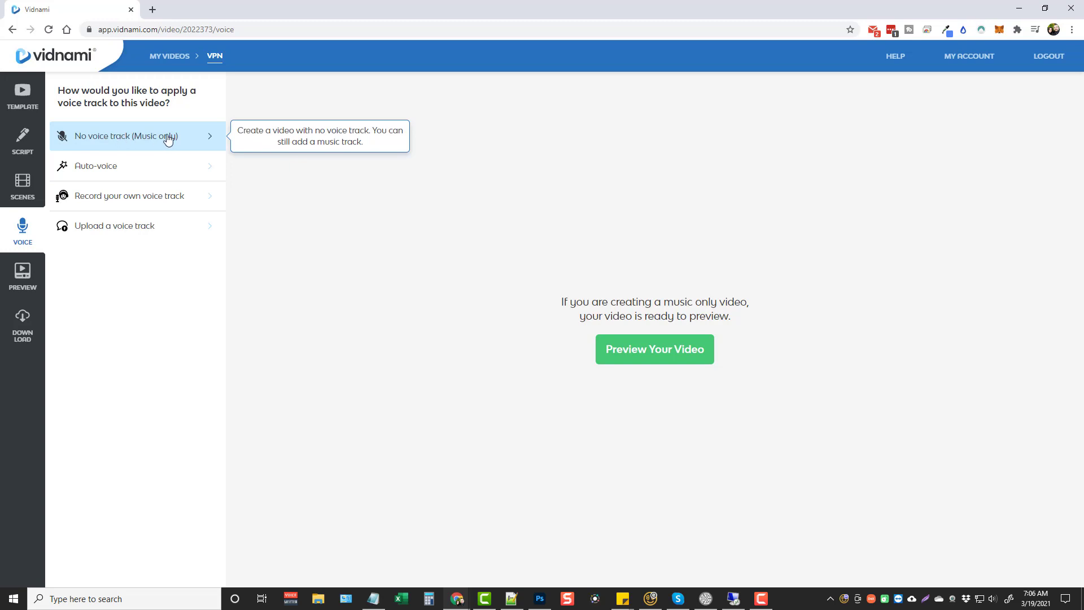
pyautogui.moveTo(118, 166)
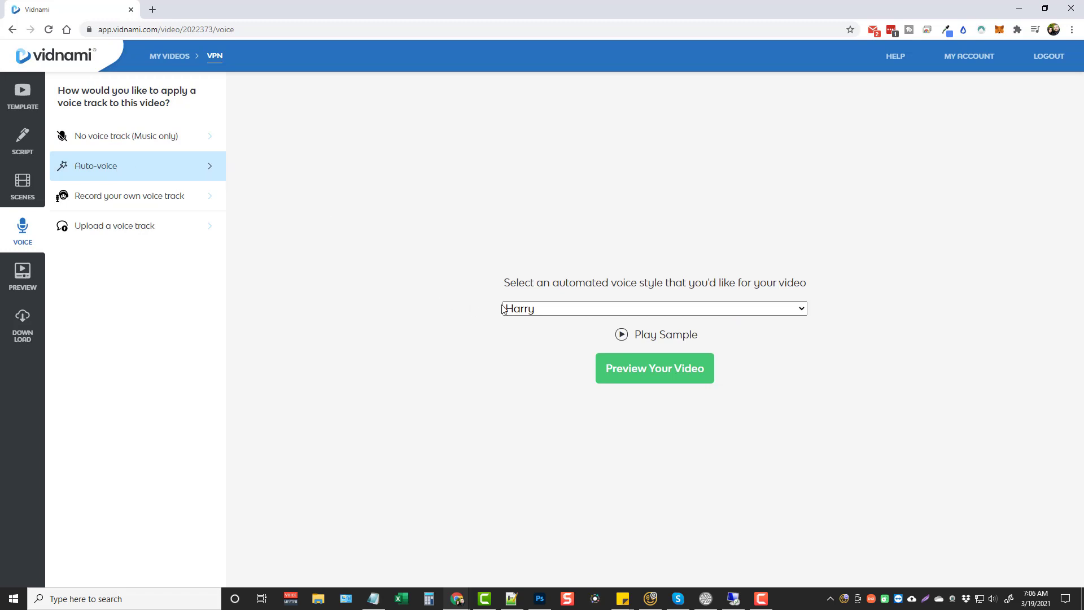
pyautogui.click(653, 308)
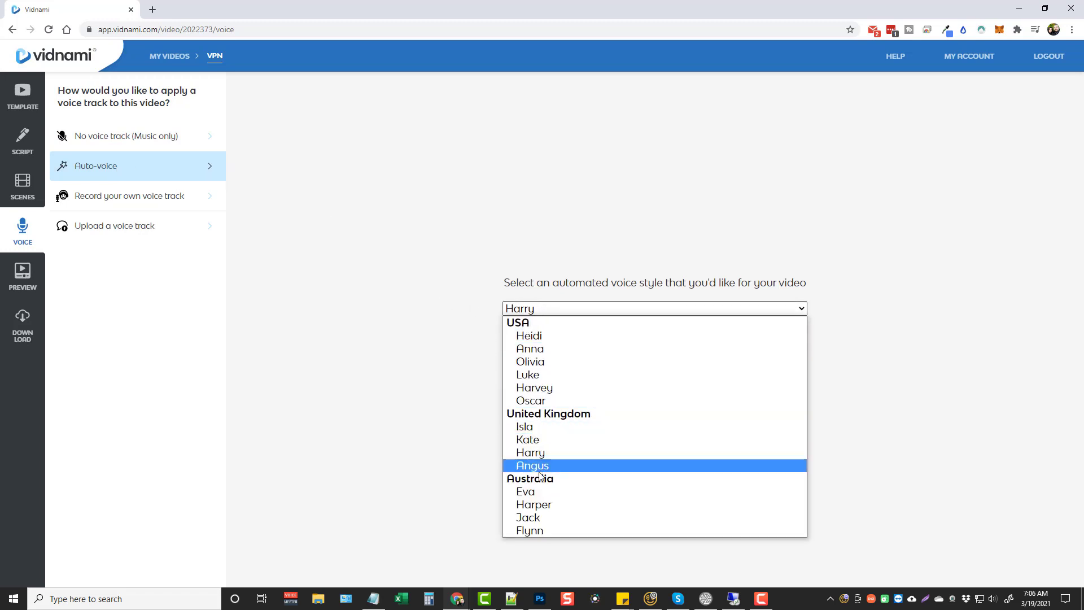
pyautogui.moveTo(531, 349)
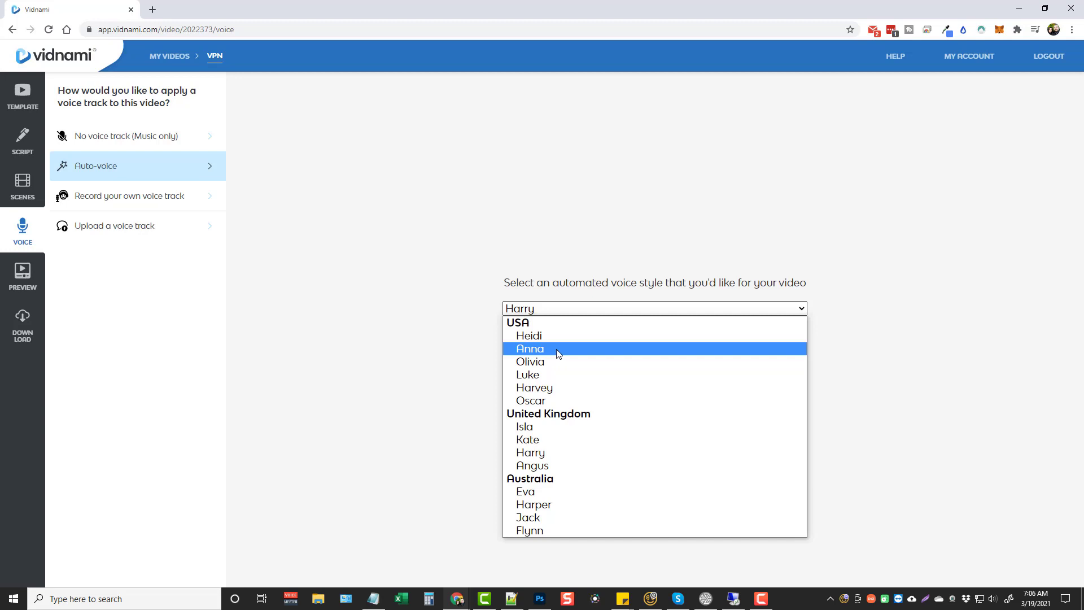
pyautogui.moveTo(557, 336)
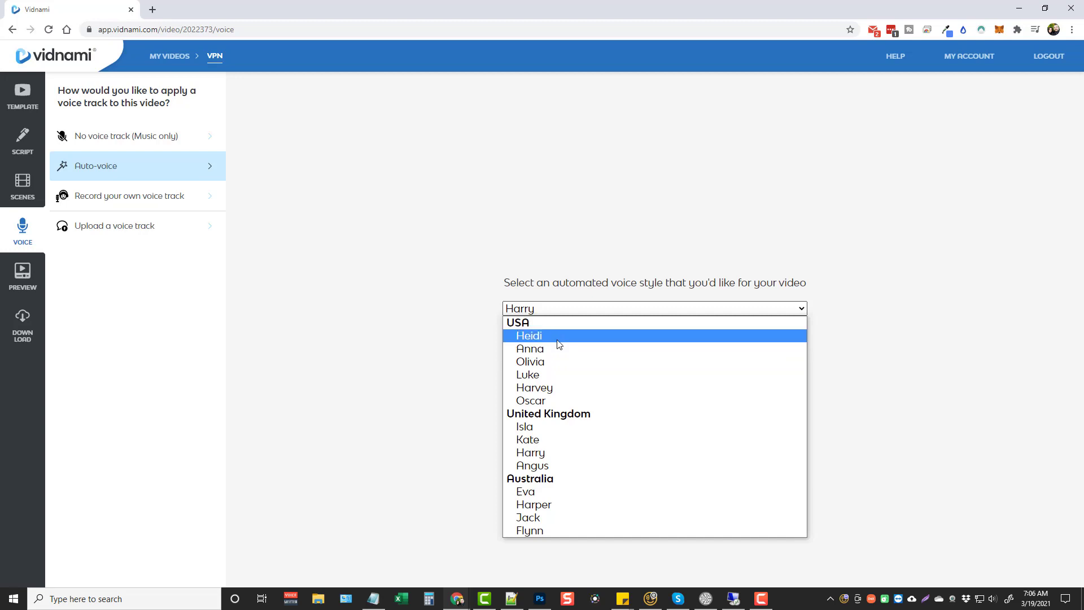
pyautogui.moveTo(531, 451)
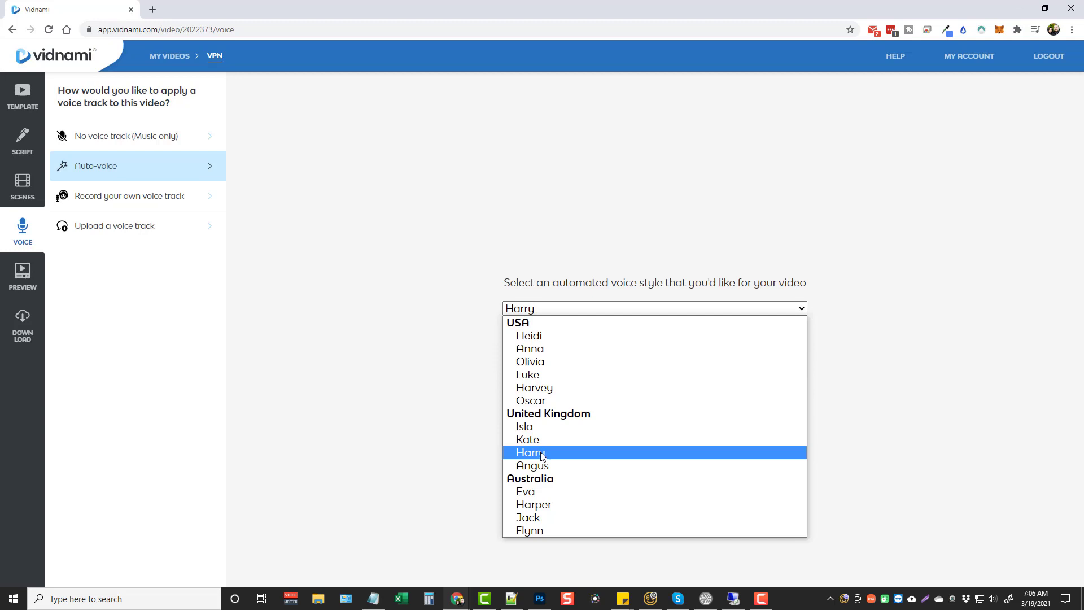
pyautogui.click(528, 452)
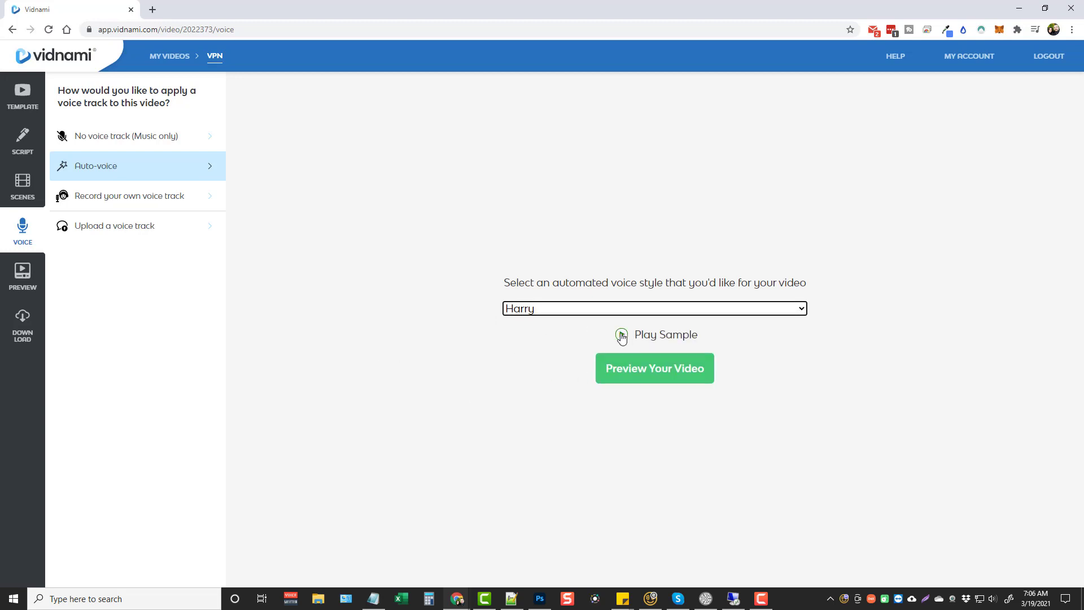
pyautogui.click(621, 334)
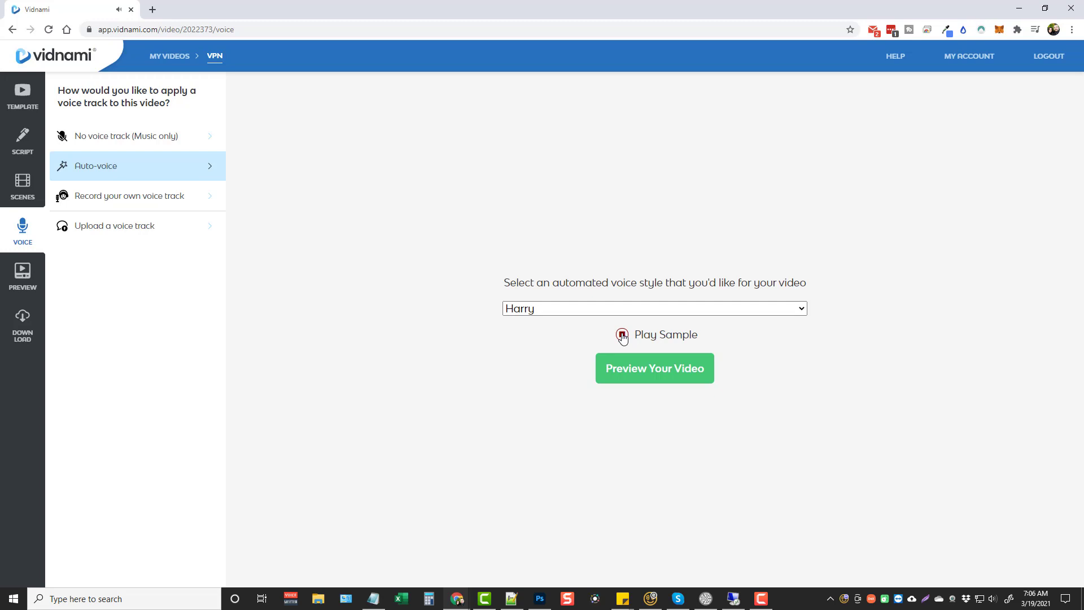
pyautogui.moveTo(164, 200)
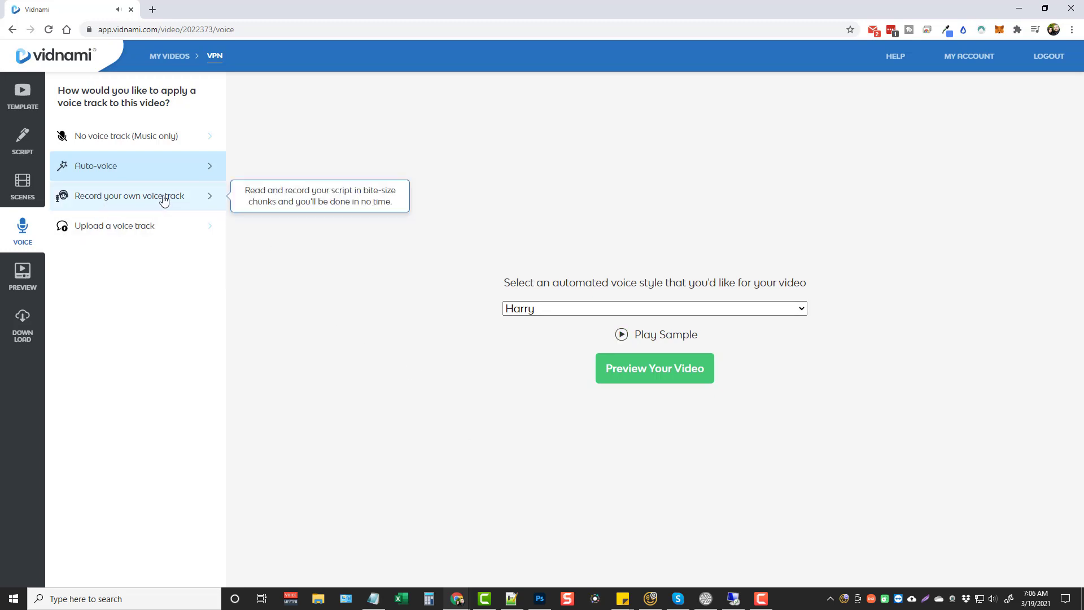
pyautogui.moveTo(155, 202)
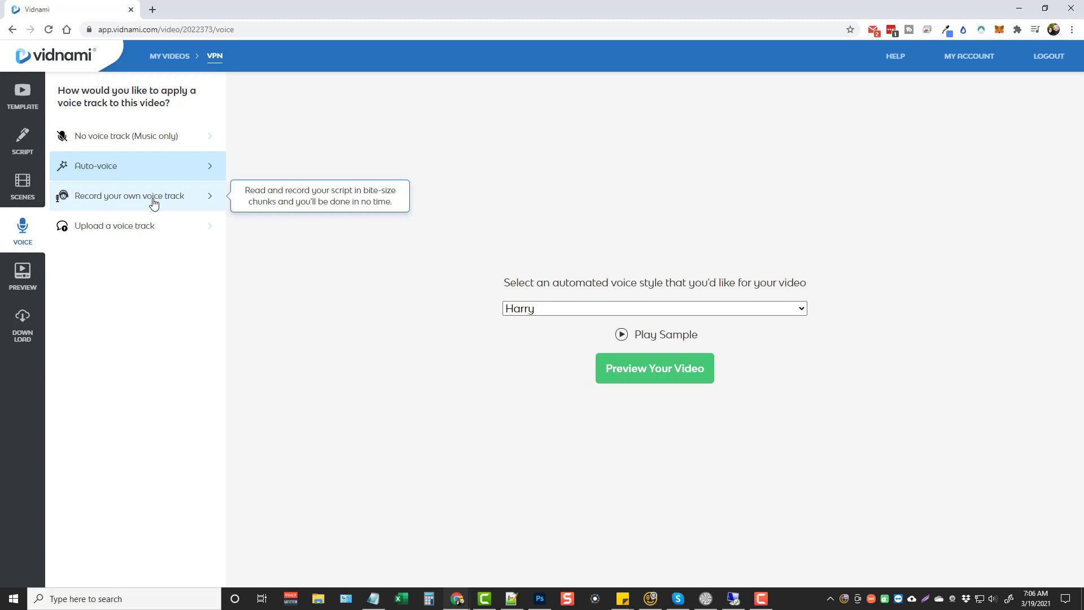
pyautogui.moveTo(515, 162)
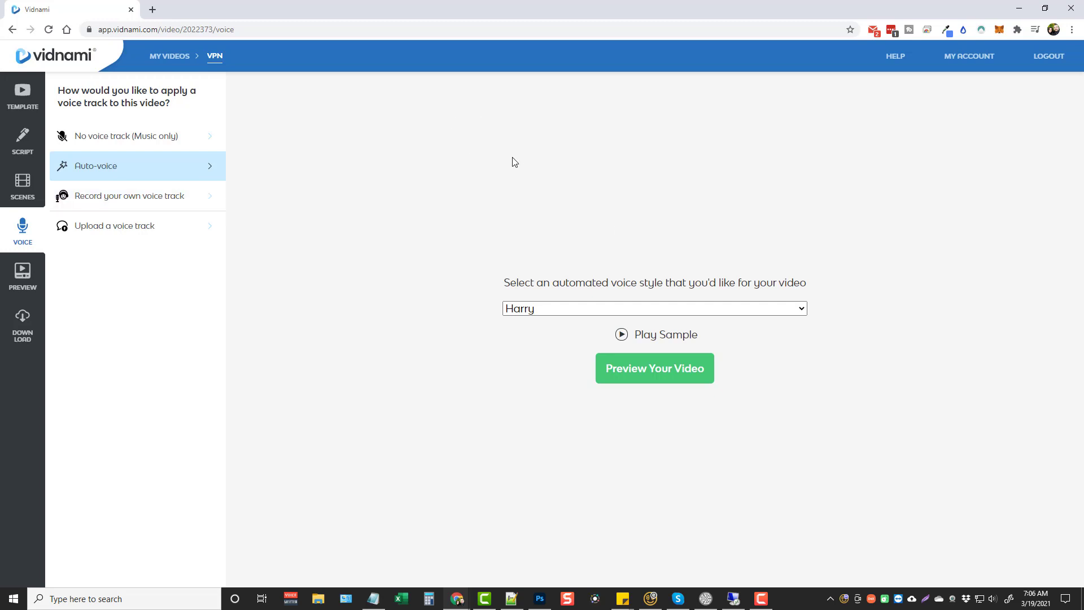
pyautogui.moveTo(338, 239)
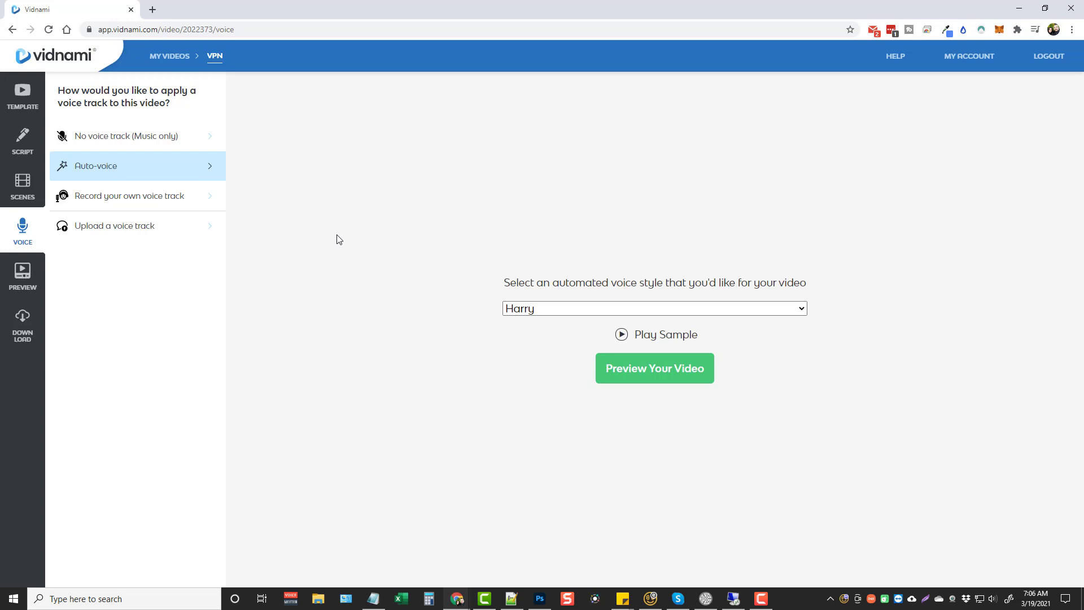
pyautogui.moveTo(379, 214)
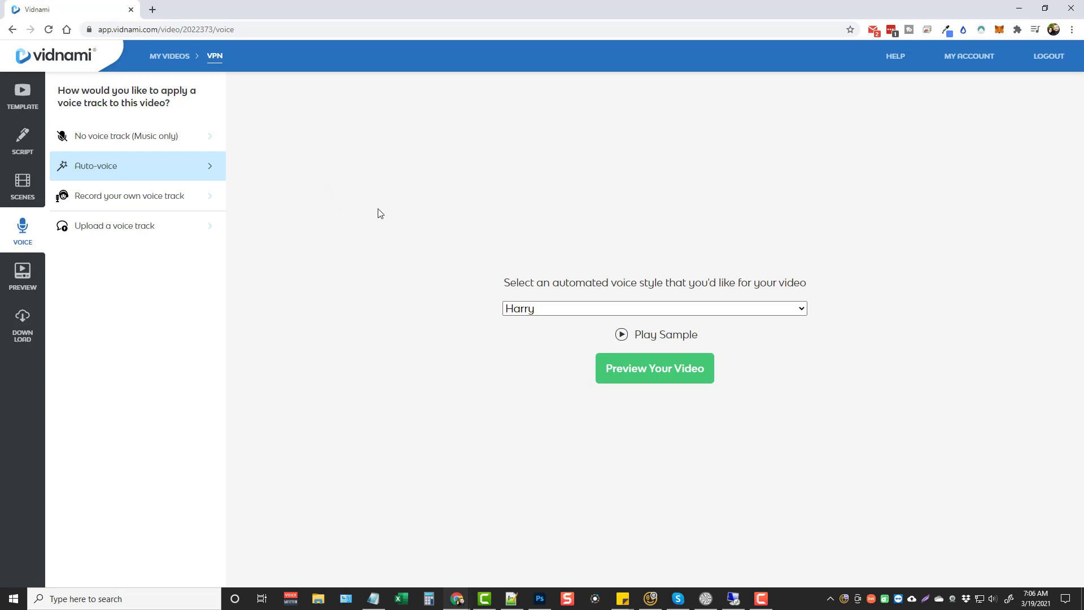
pyautogui.moveTo(420, 207)
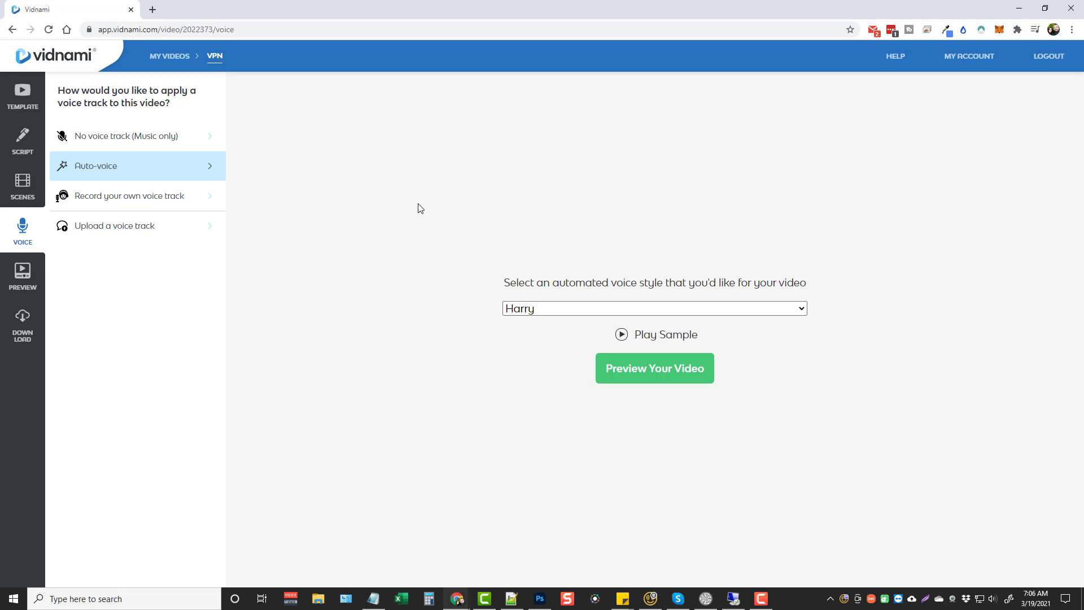
pyautogui.moveTo(249, 333)
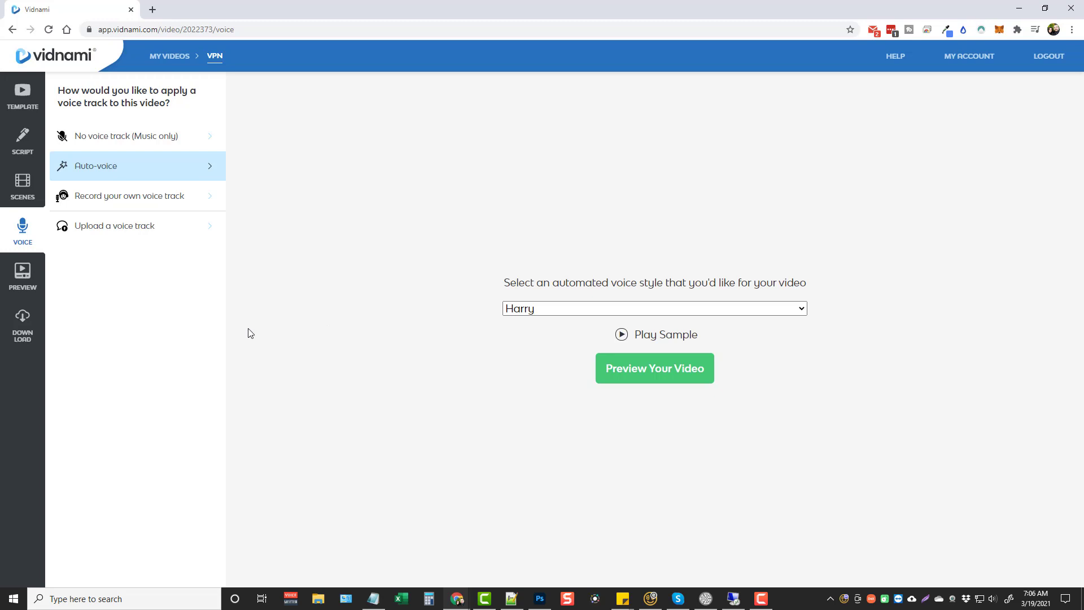
pyautogui.moveTo(114, 226)
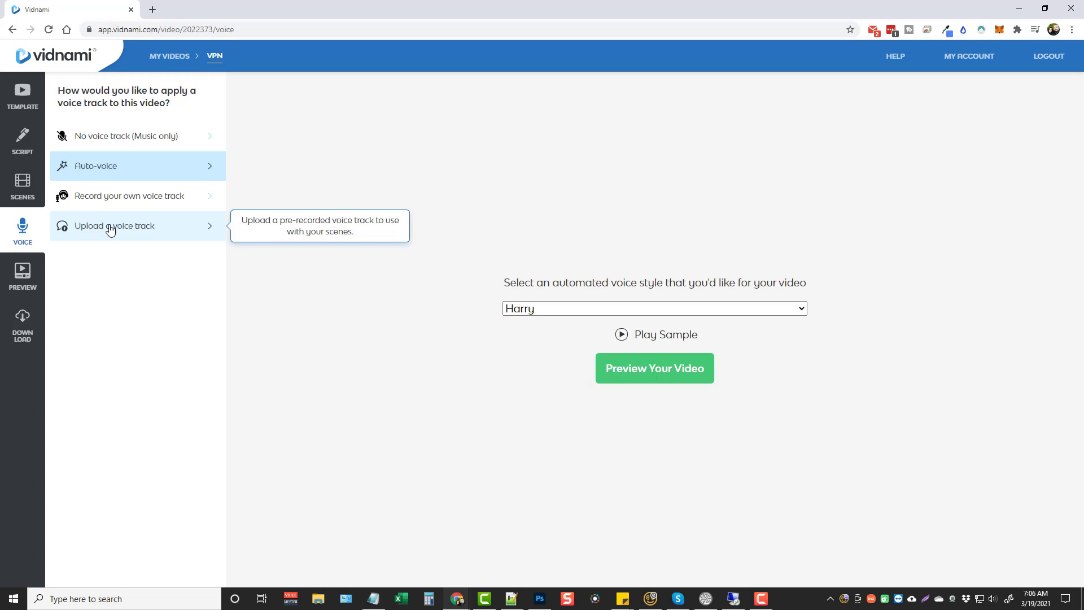
pyautogui.moveTo(319, 343)
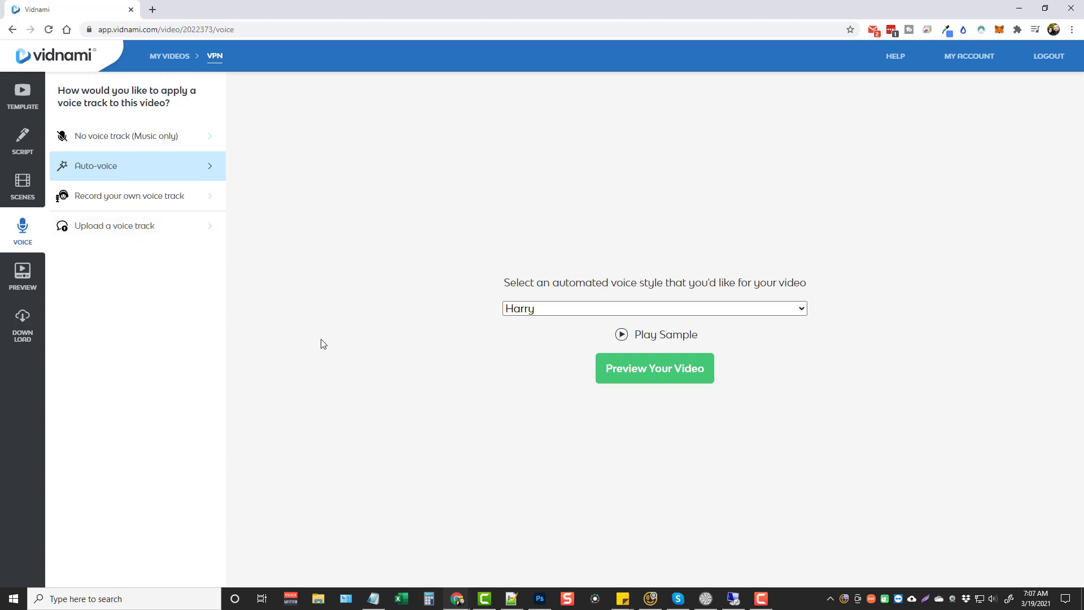
pyautogui.moveTo(114, 226)
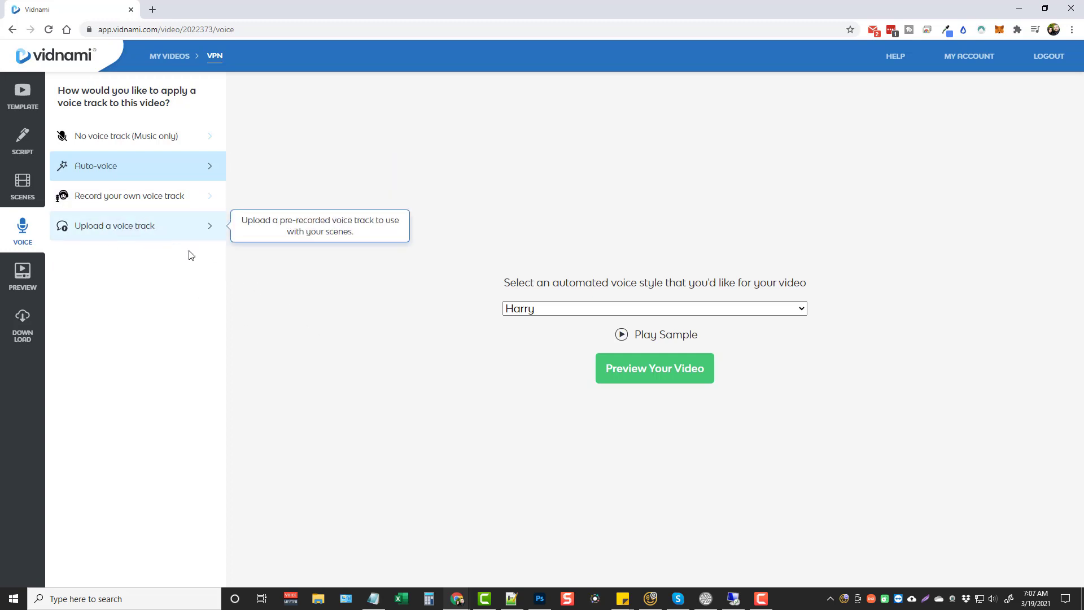
pyautogui.moveTo(338, 278)
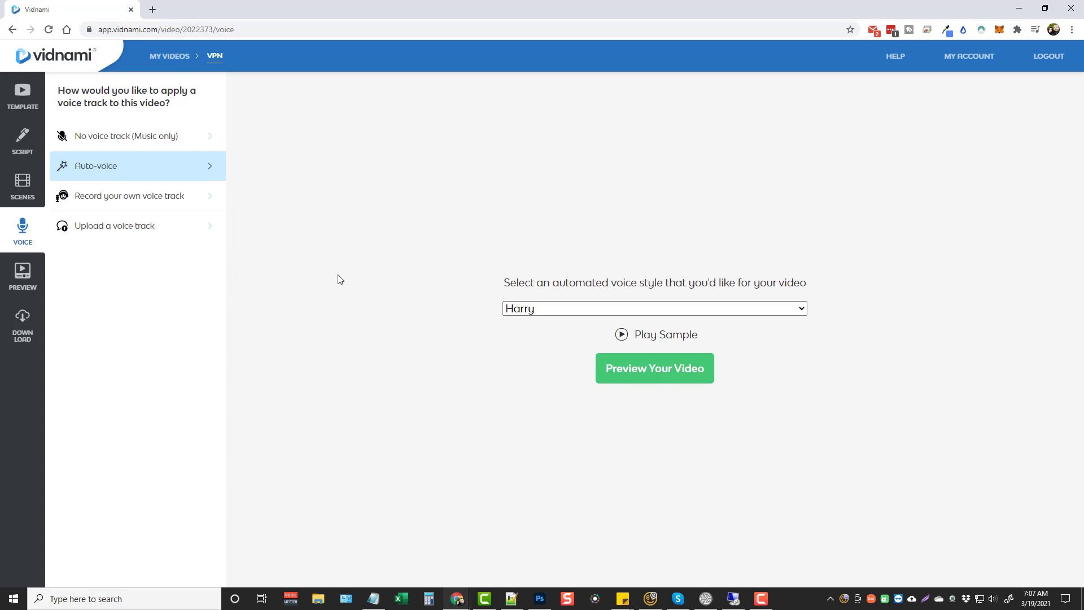
pyautogui.moveTo(342, 382)
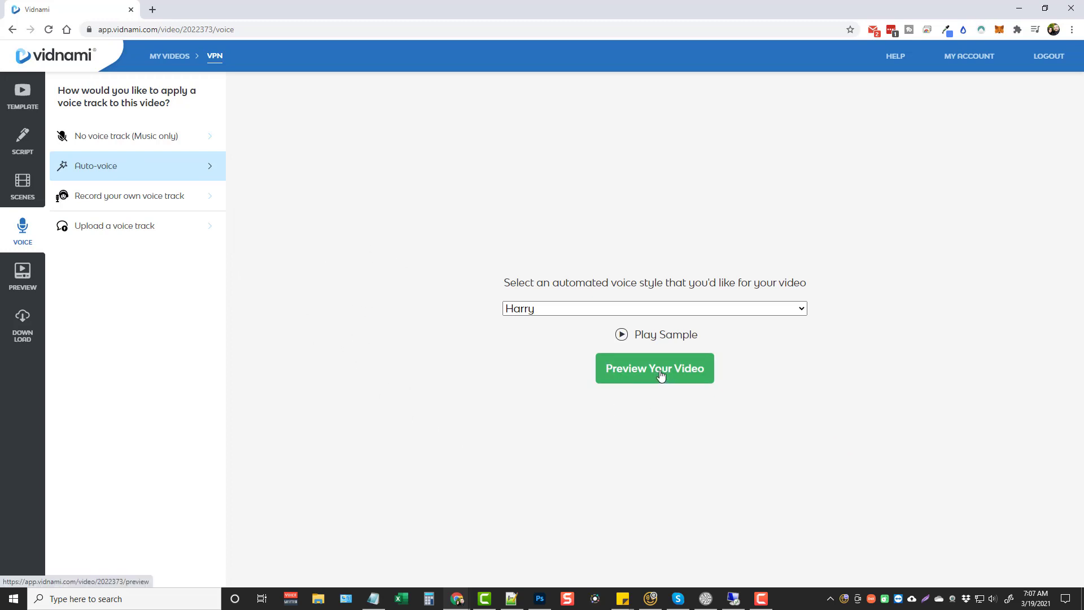
pyautogui.click(654, 368)
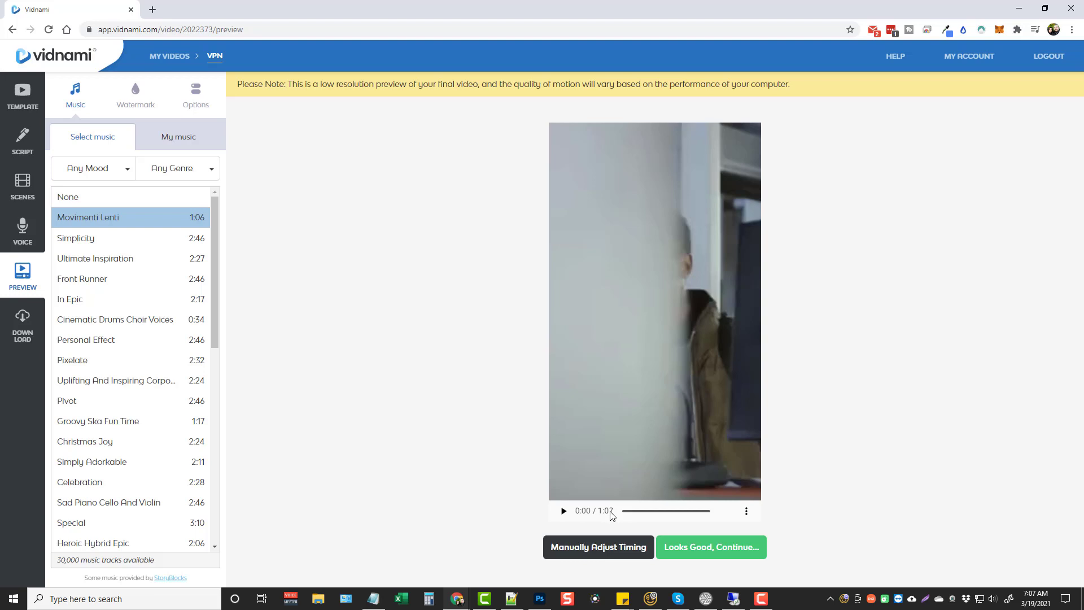
pyautogui.click(562, 511)
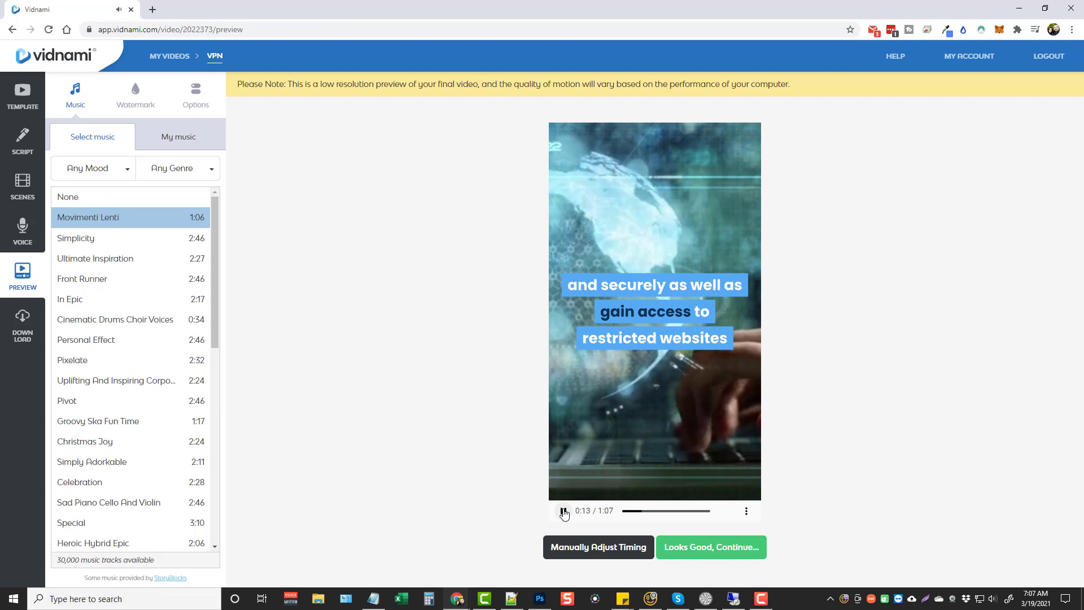
pyautogui.click(562, 512)
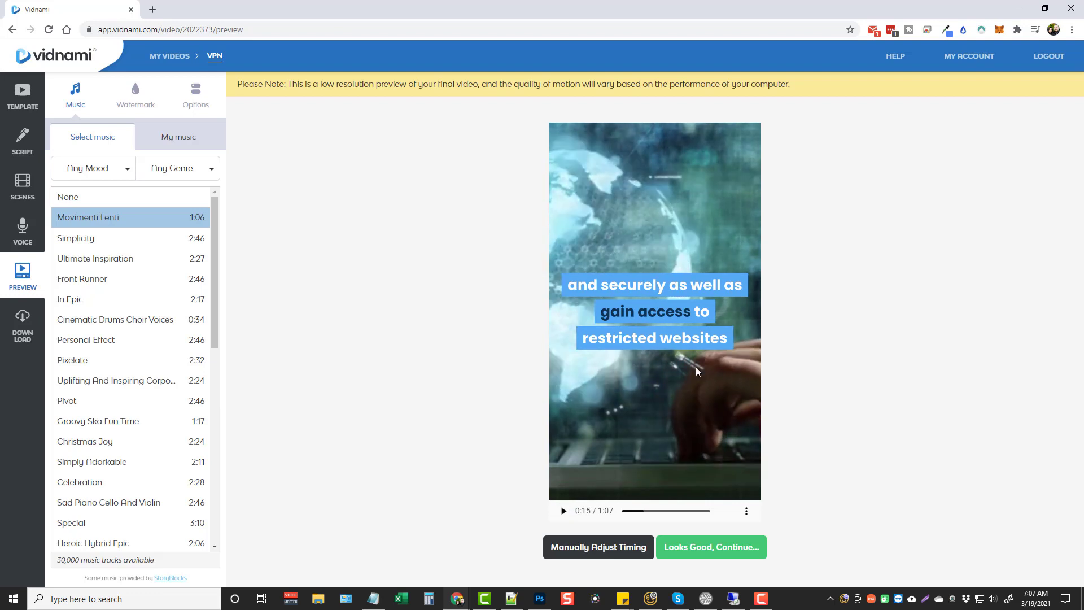
pyautogui.moveTo(433, 332)
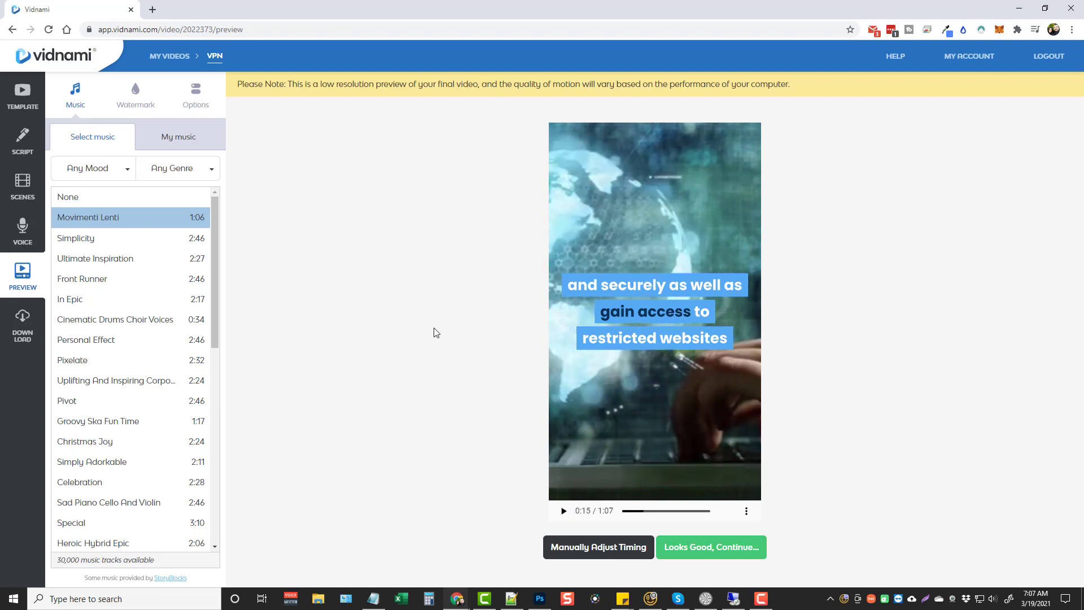
pyautogui.moveTo(380, 339)
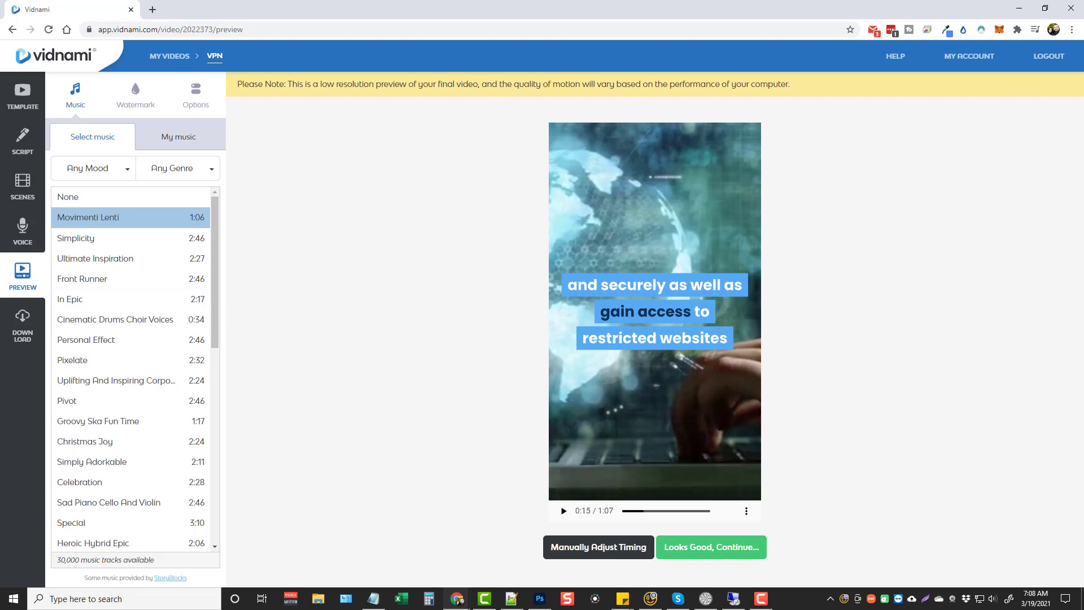
pyautogui.moveTo(370, 303)
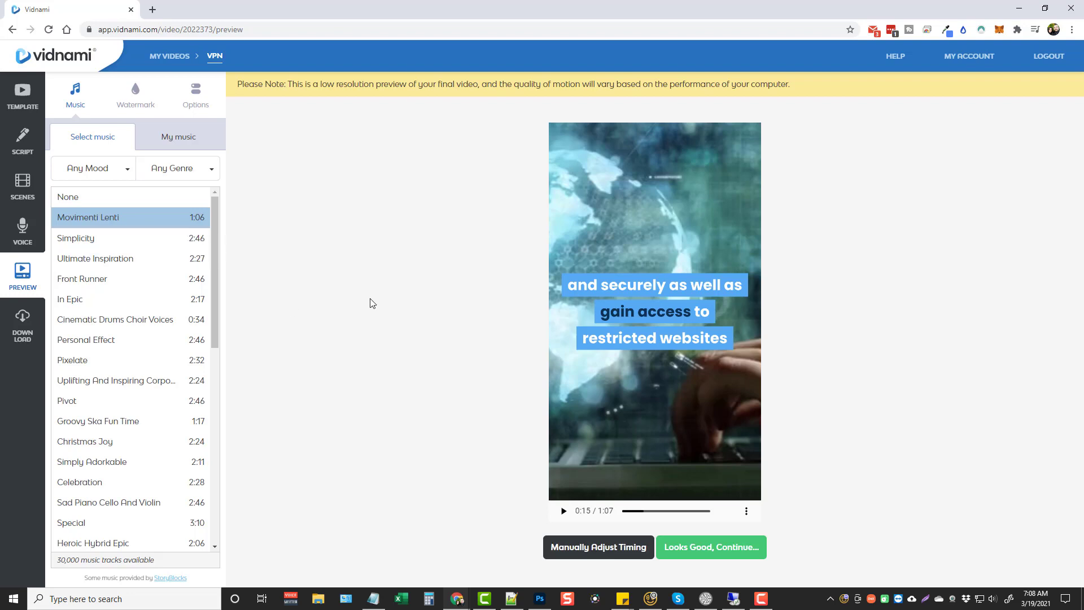
pyautogui.moveTo(376, 267)
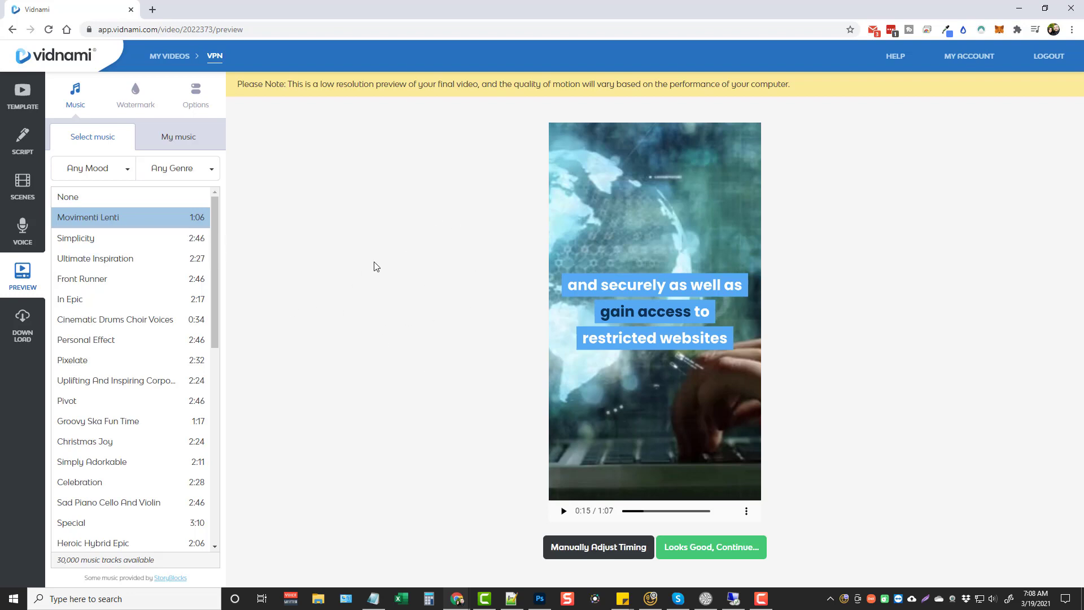
pyautogui.moveTo(128, 146)
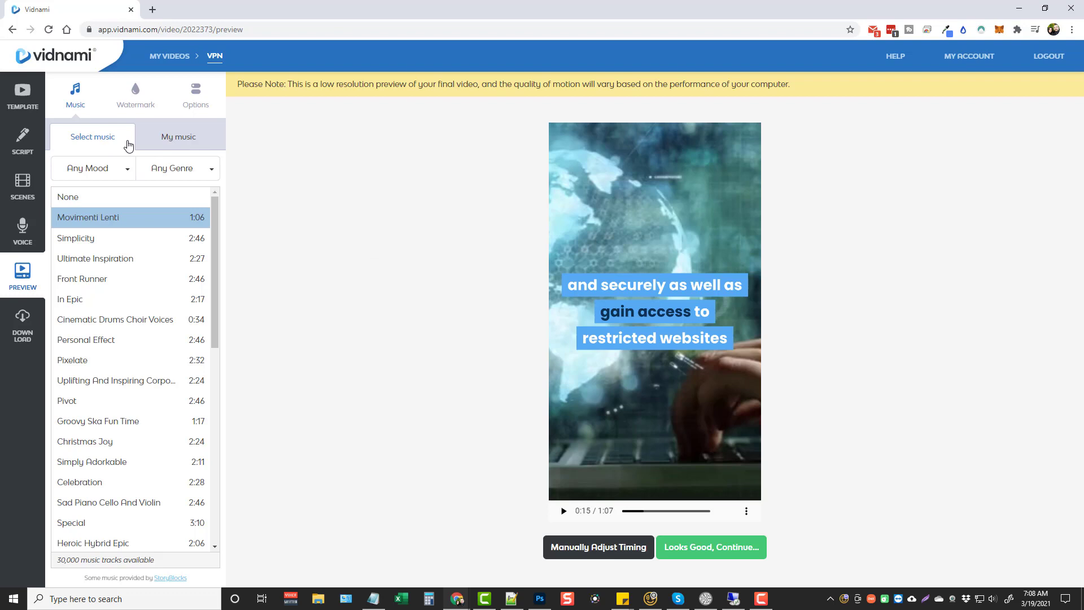
pyautogui.moveTo(111, 143)
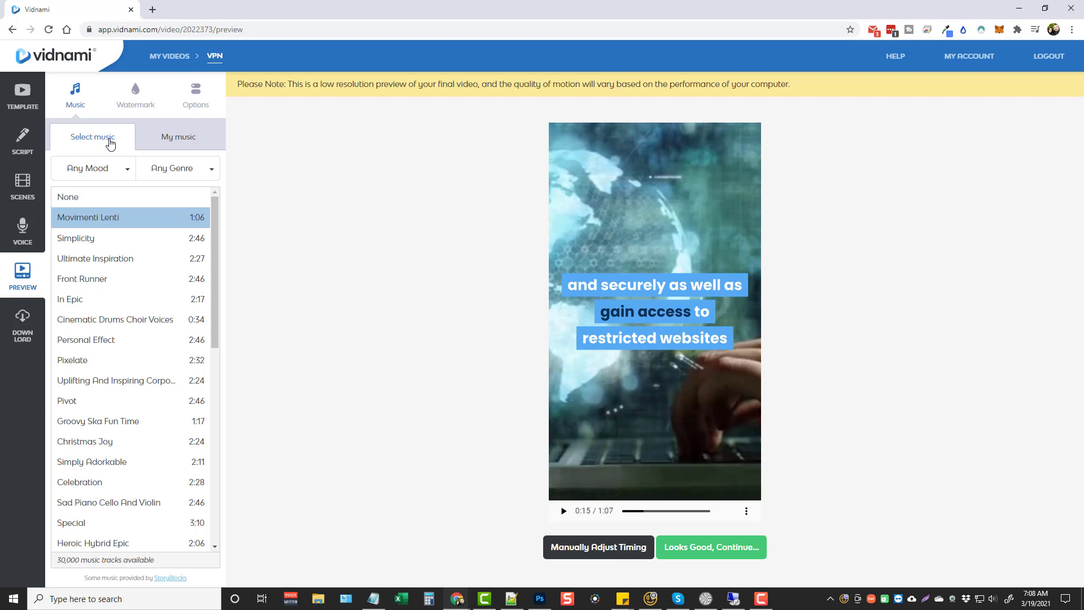
pyautogui.moveTo(176, 168)
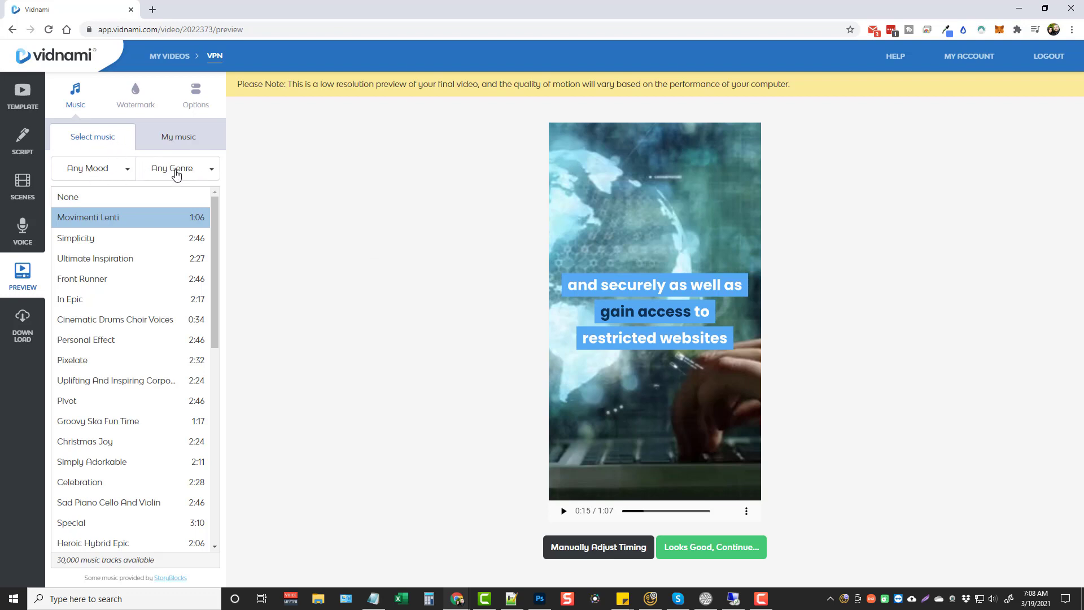
pyautogui.scroll(-3)
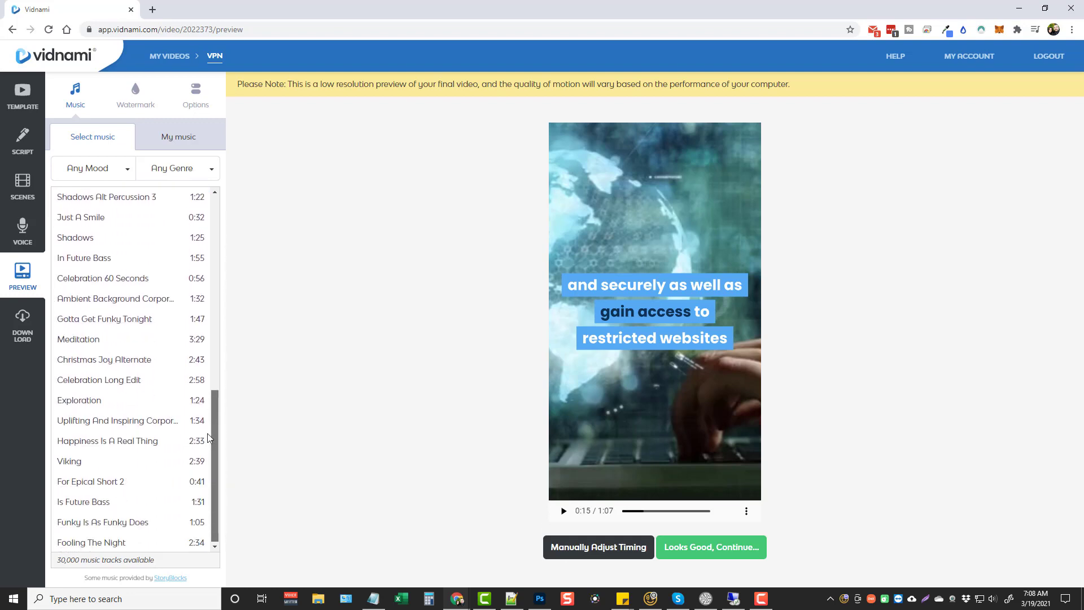
pyautogui.scroll(-3)
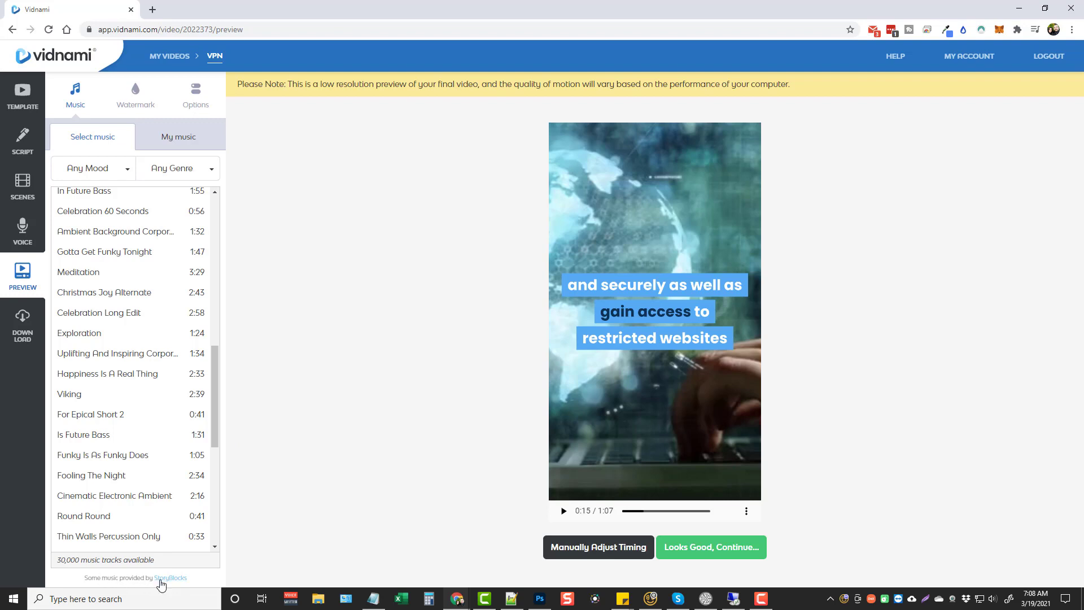
pyautogui.scroll(-3)
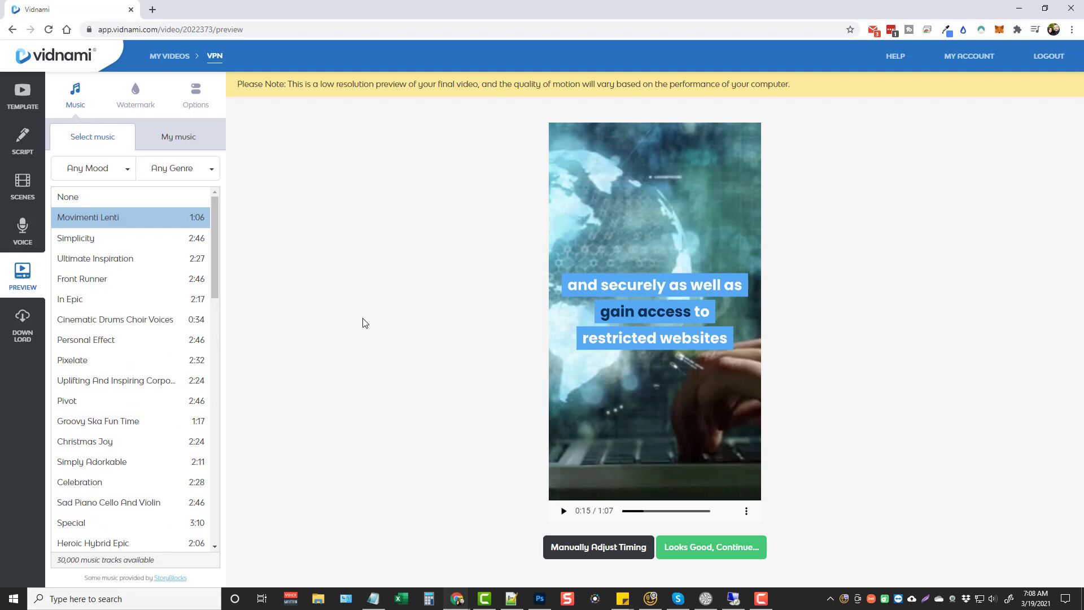
pyautogui.moveTo(569, 247)
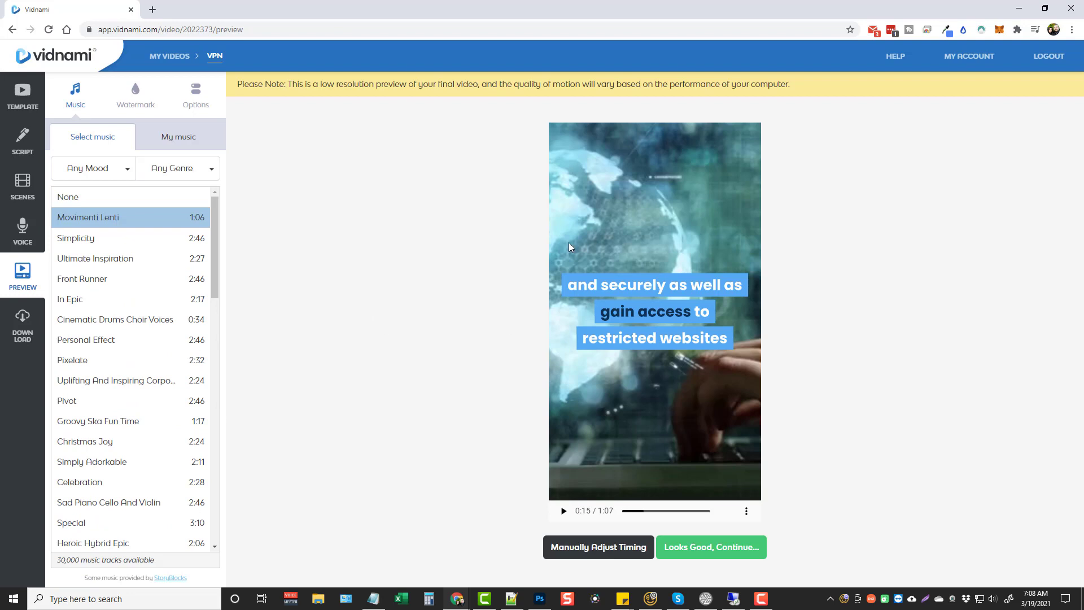
pyautogui.moveTo(76, 238)
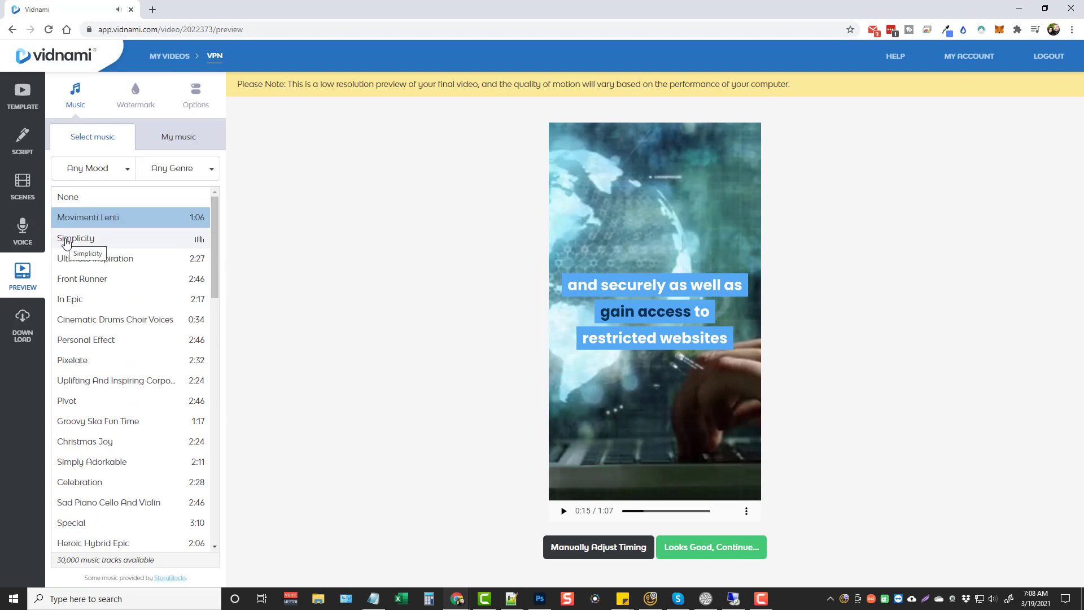
pyautogui.moveTo(75, 259)
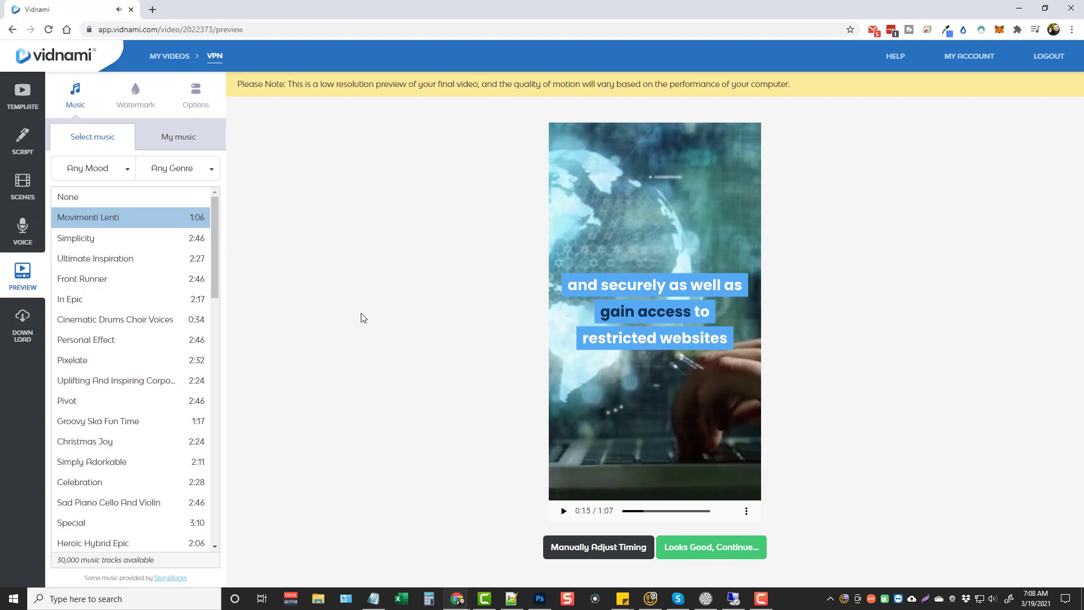
pyautogui.moveTo(289, 275)
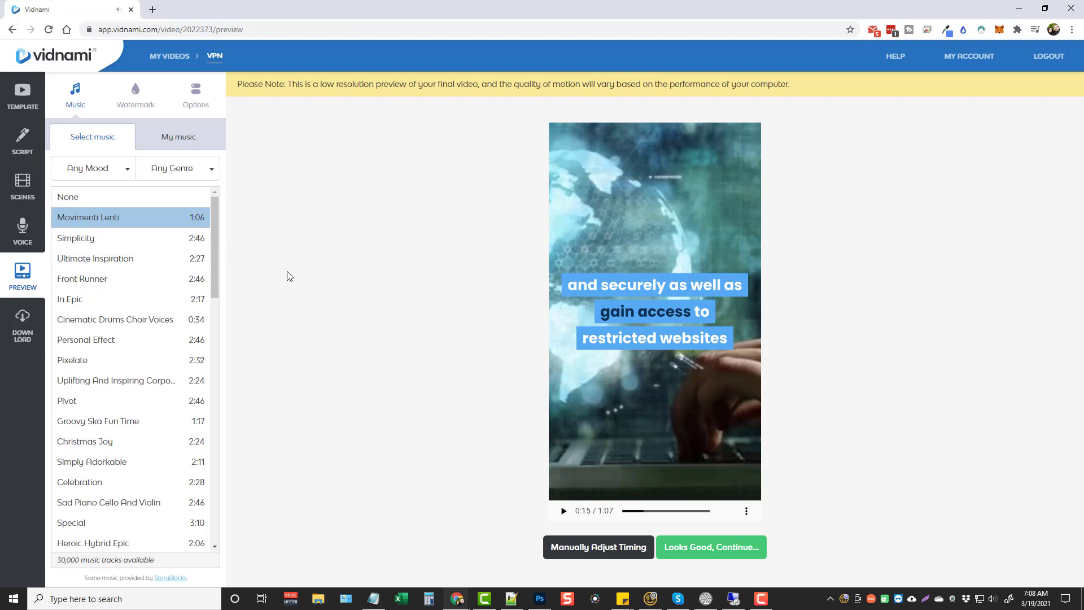
pyautogui.moveTo(701, 229)
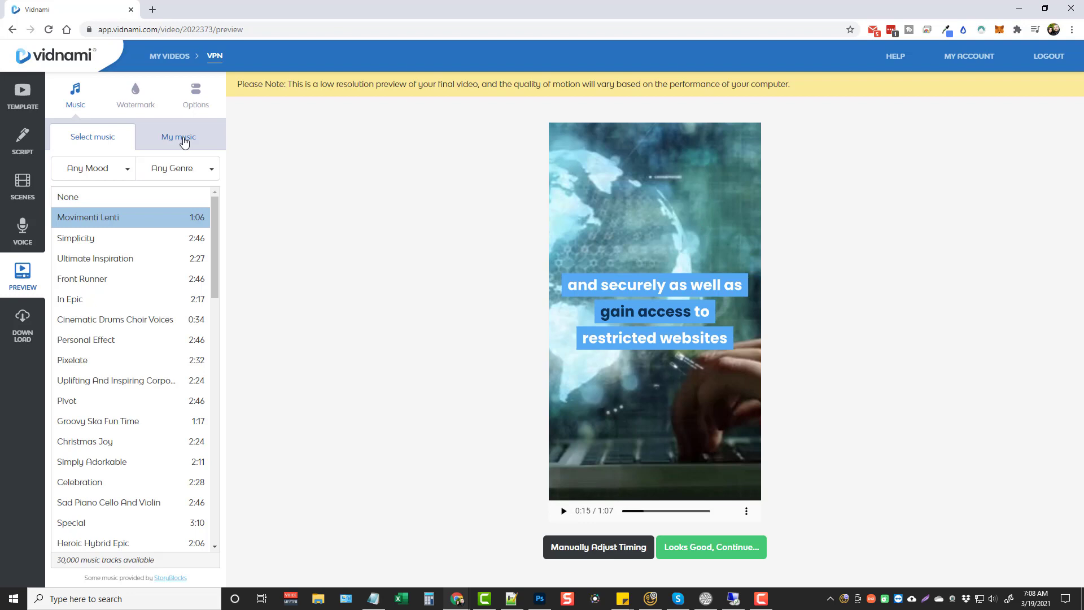
pyautogui.moveTo(161, 142)
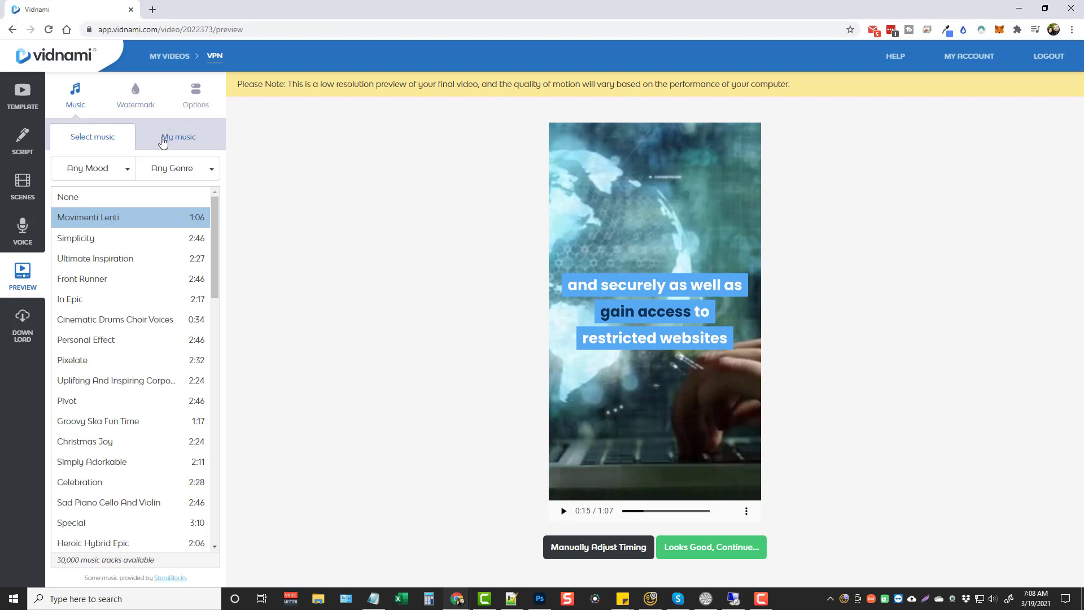
pyautogui.click(195, 94)
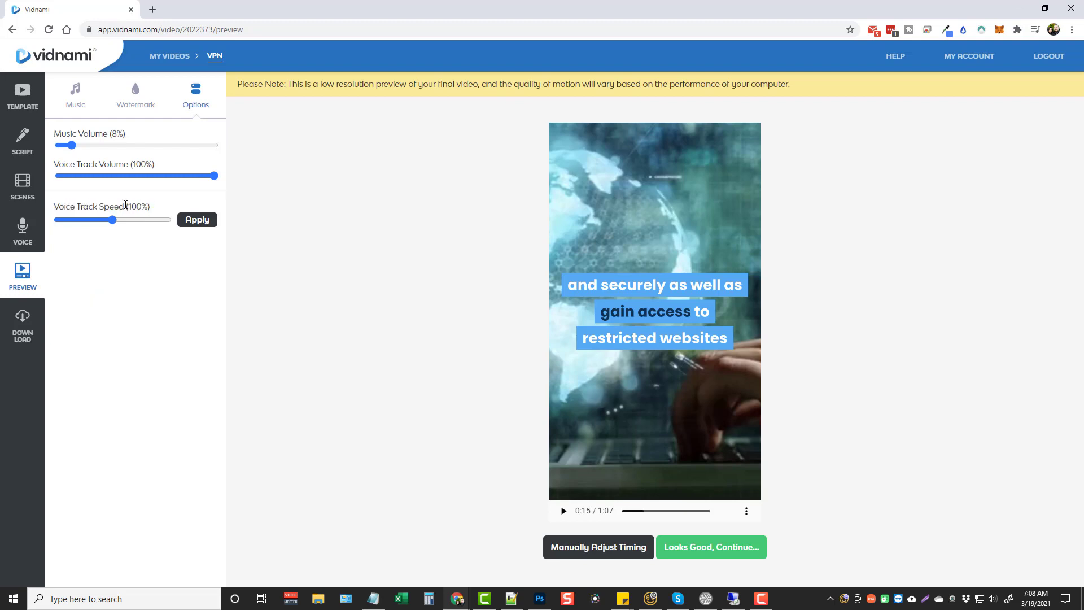
pyautogui.moveTo(81, 265)
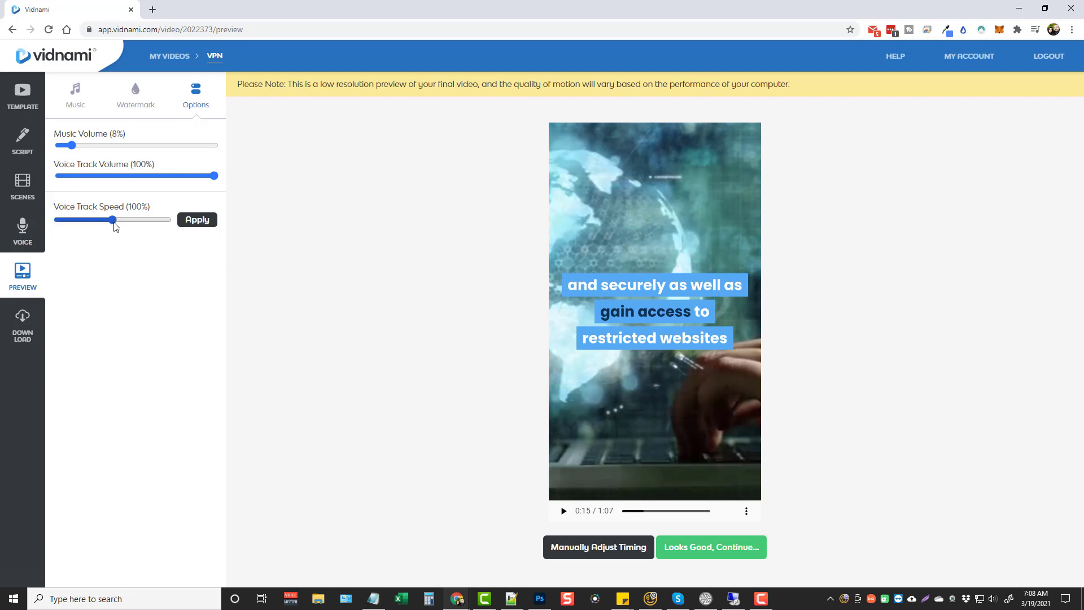
# Step: Set Voice Track Speed to 95%, apply it, and play the regenerated preview
pyautogui.moveTo(114, 220); pyautogui.dragTo(104, 220)
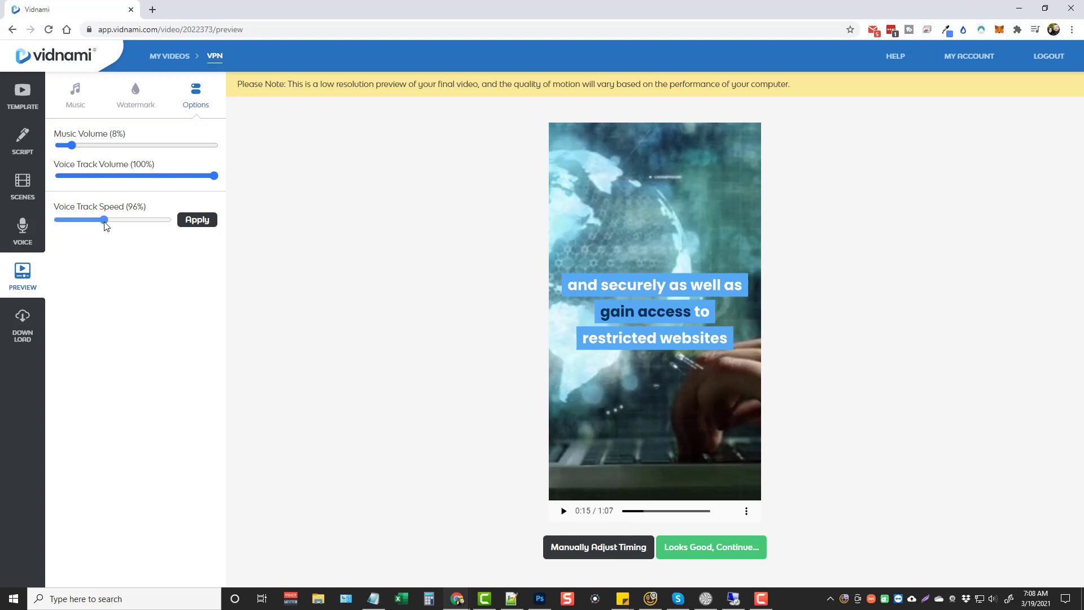
pyautogui.moveTo(106, 220); pyautogui.dragTo(103, 220)
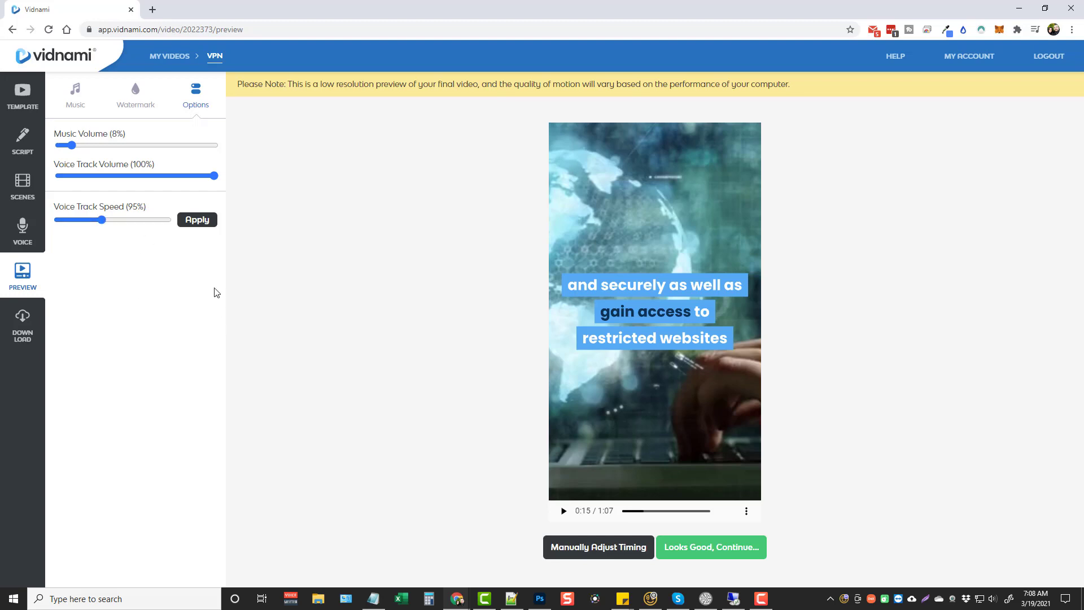
pyautogui.click(710, 546)
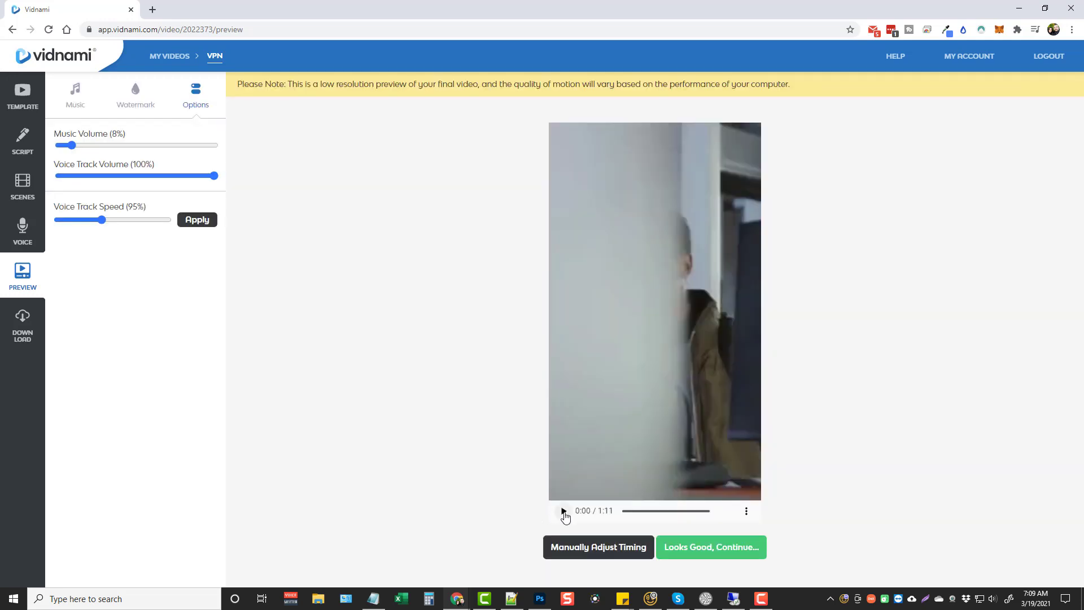
pyautogui.moveTo(574, 517)
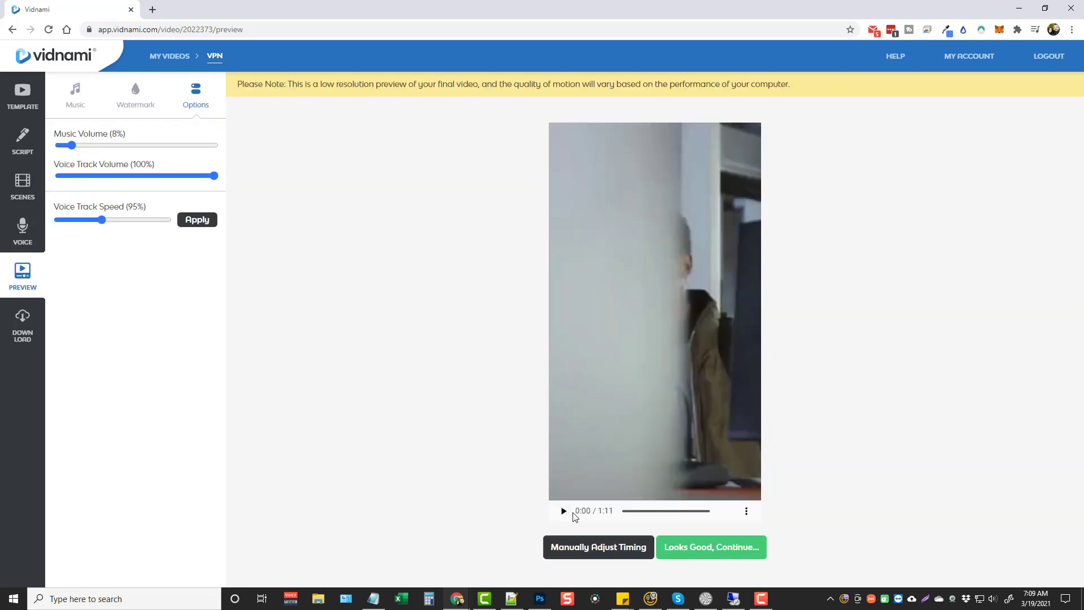
pyautogui.click(562, 510)
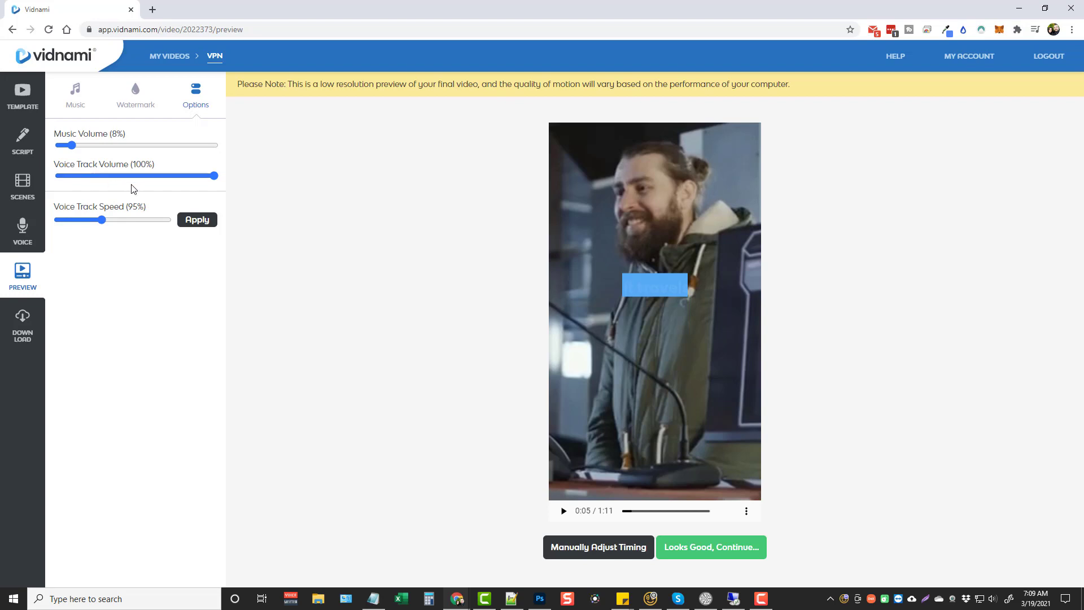
pyautogui.moveTo(719, 243)
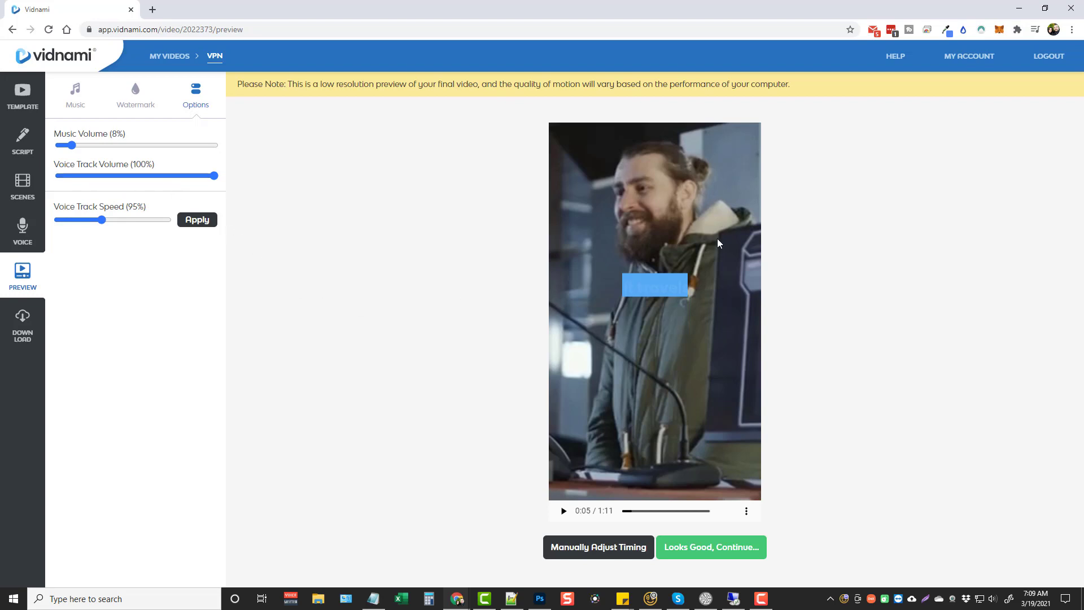
pyautogui.moveTo(348, 288)
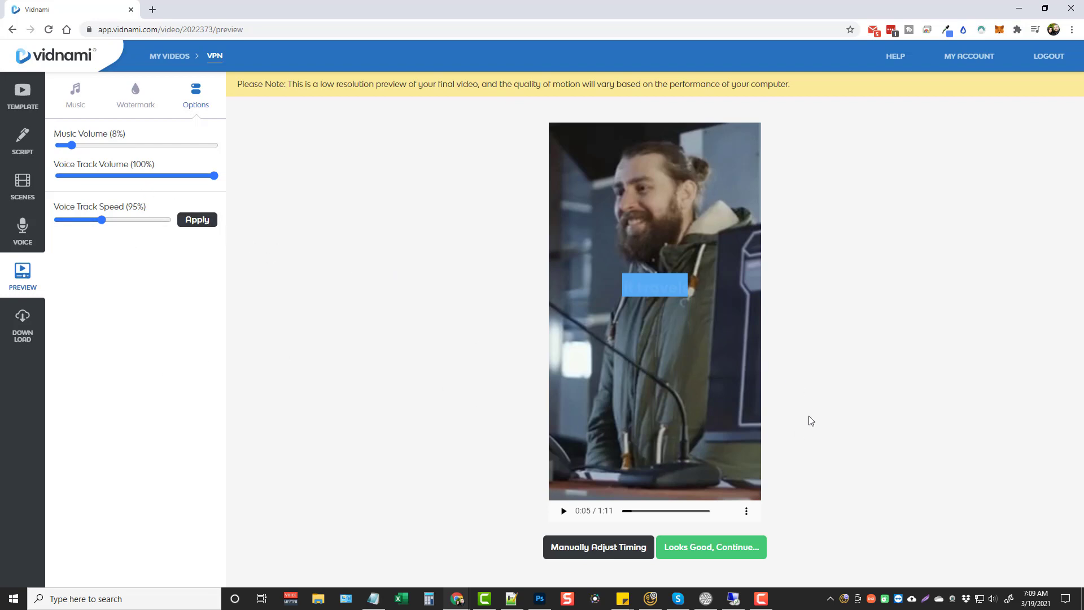
# Step: Accept the preview and generate the final video in 720p HD
pyautogui.click(710, 547)
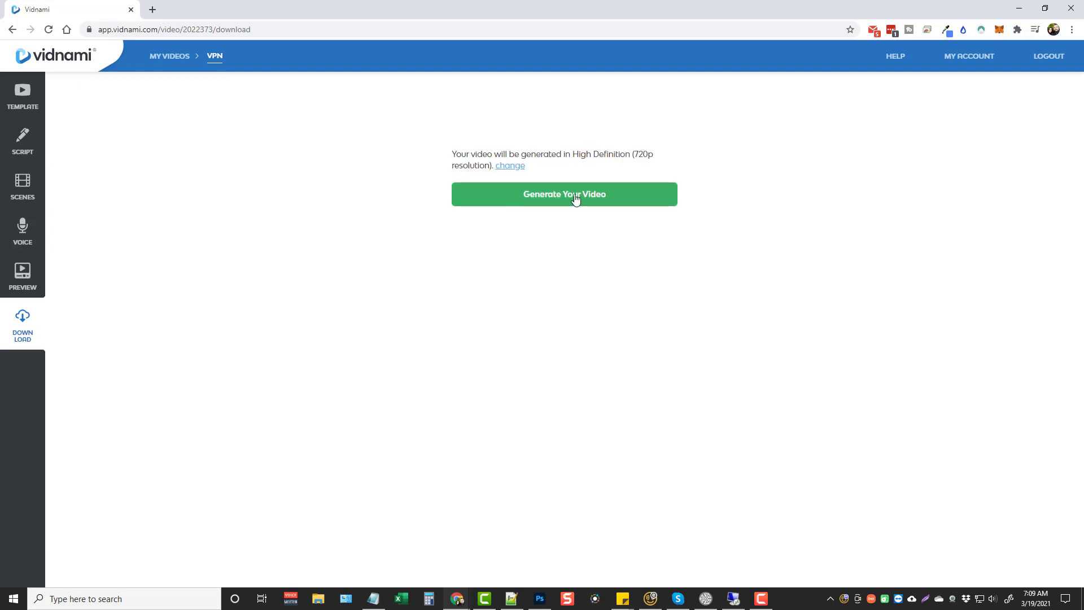
pyautogui.click(564, 193)
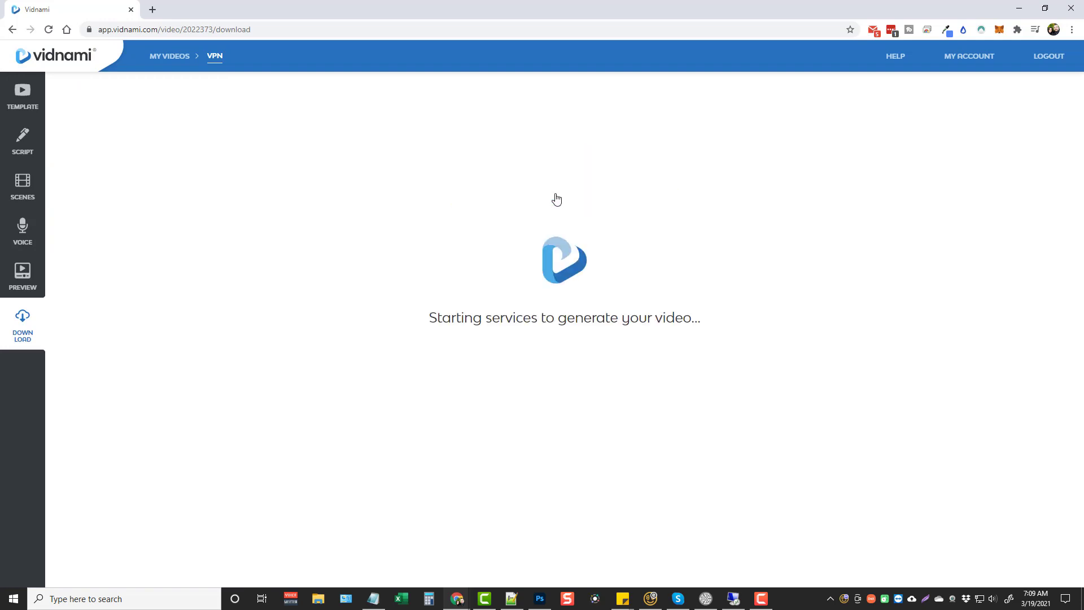
pyautogui.moveTo(279, 244)
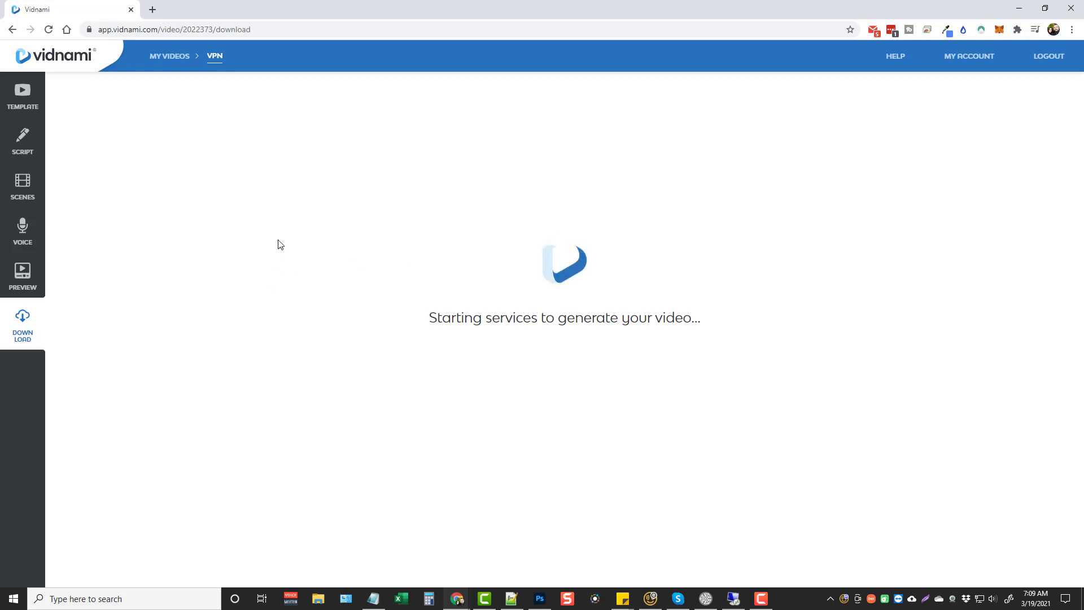